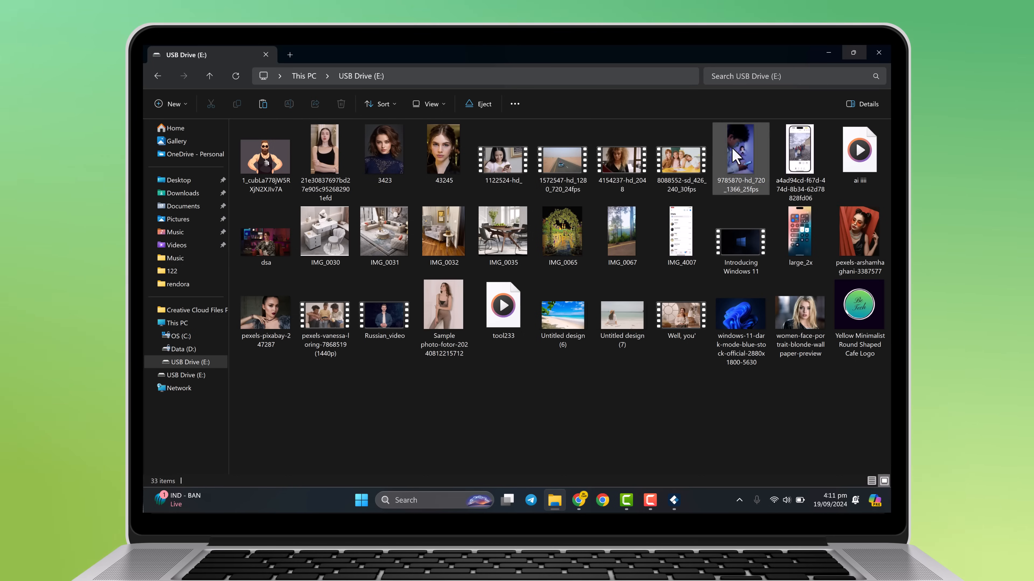
mouse_move(865, 396)
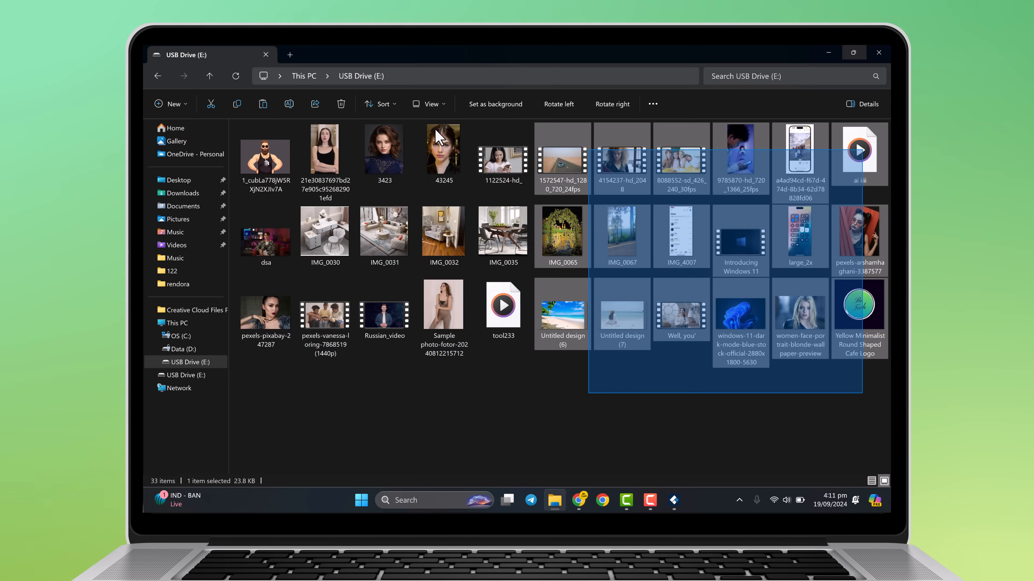
Step: Permanently delete all 33 selected photos, videos and audio files from USB Drive (E:)
left_click(340, 104)
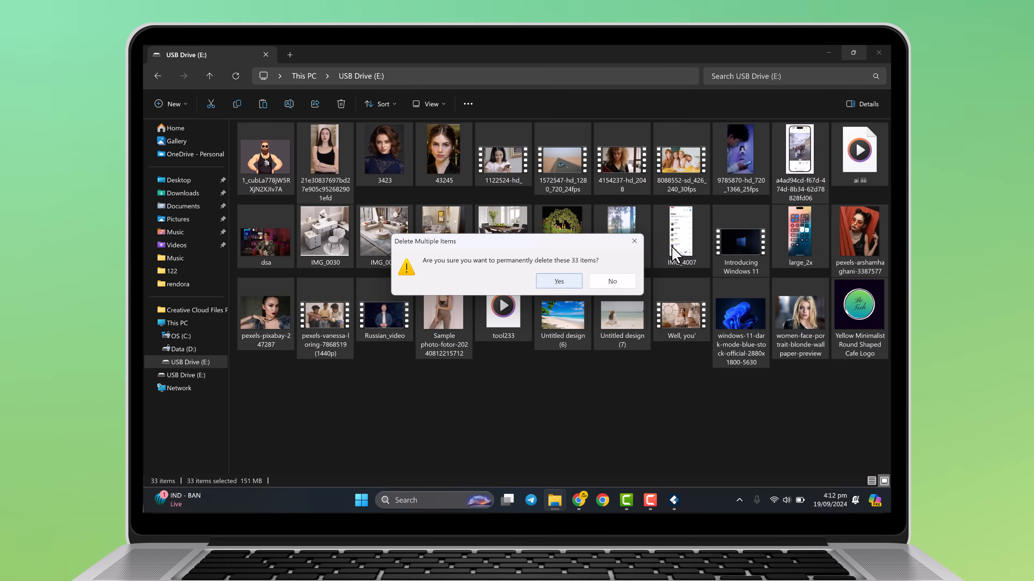
left_click(558, 282)
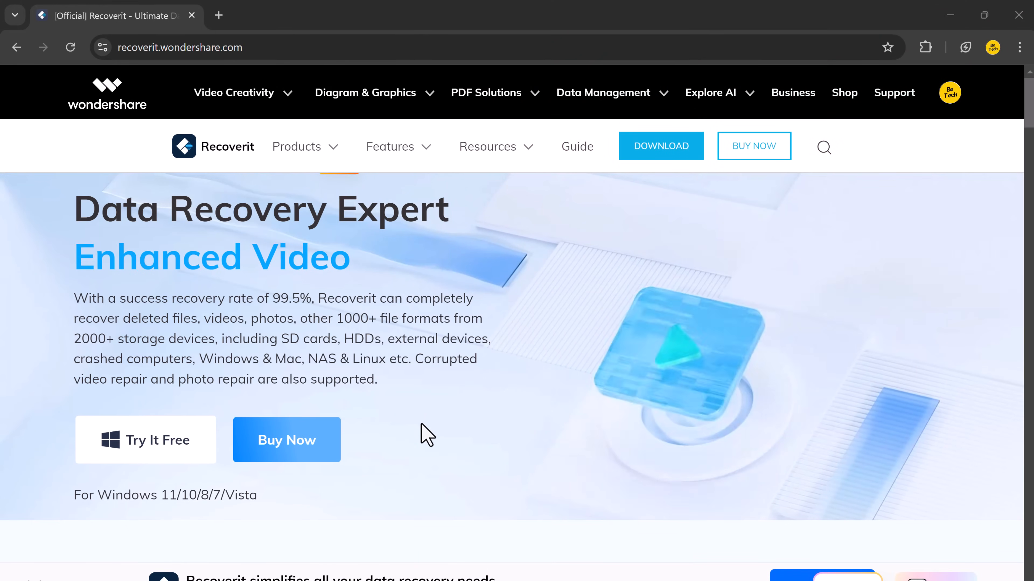
Step: Browse the recoverit.wondershare.com product page and request the Recoverit free trial via TRY IT FREE
scroll("down", 3)
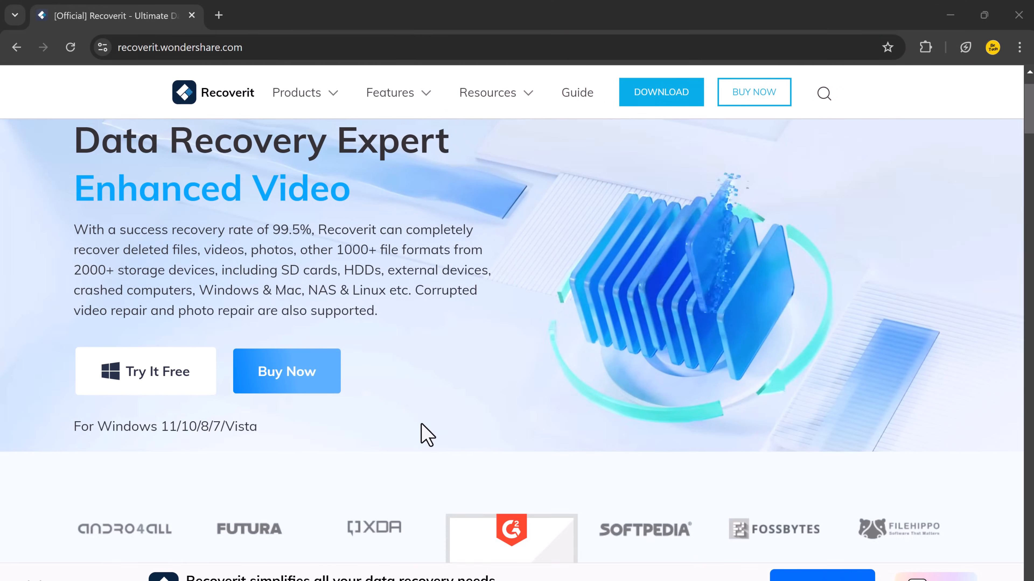
scroll("down", 3)
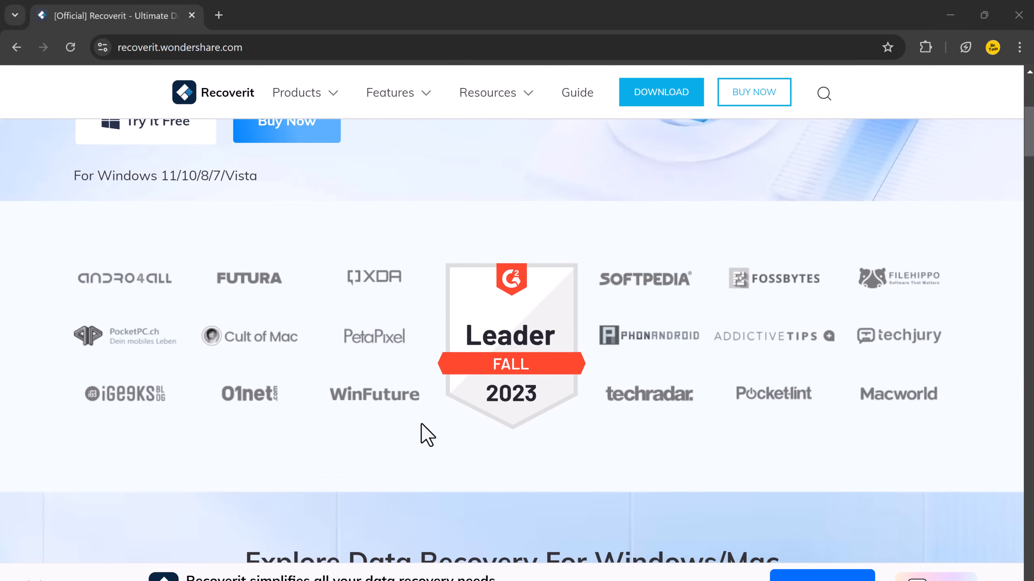
scroll("down", 3)
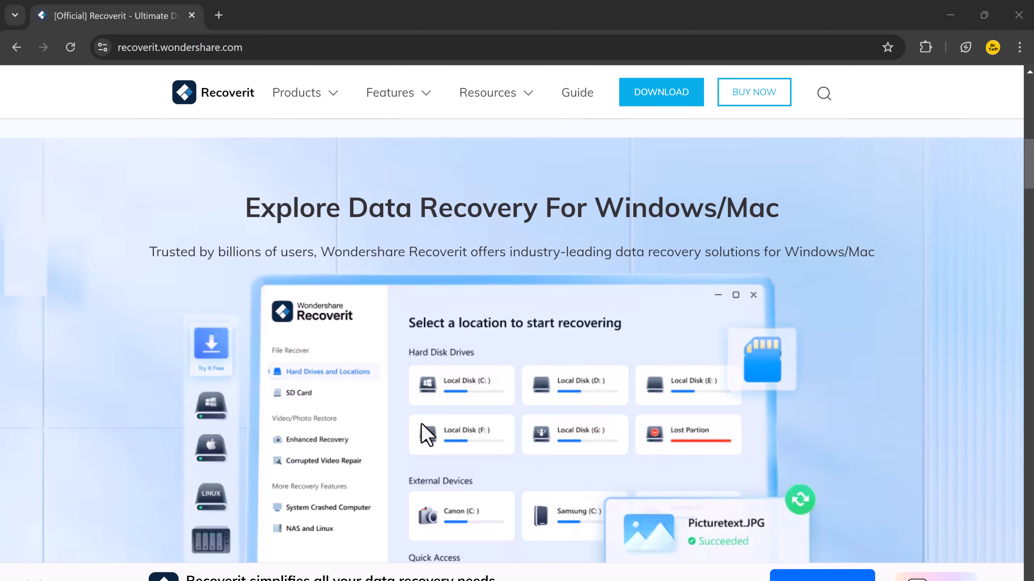
scroll("down", 3)
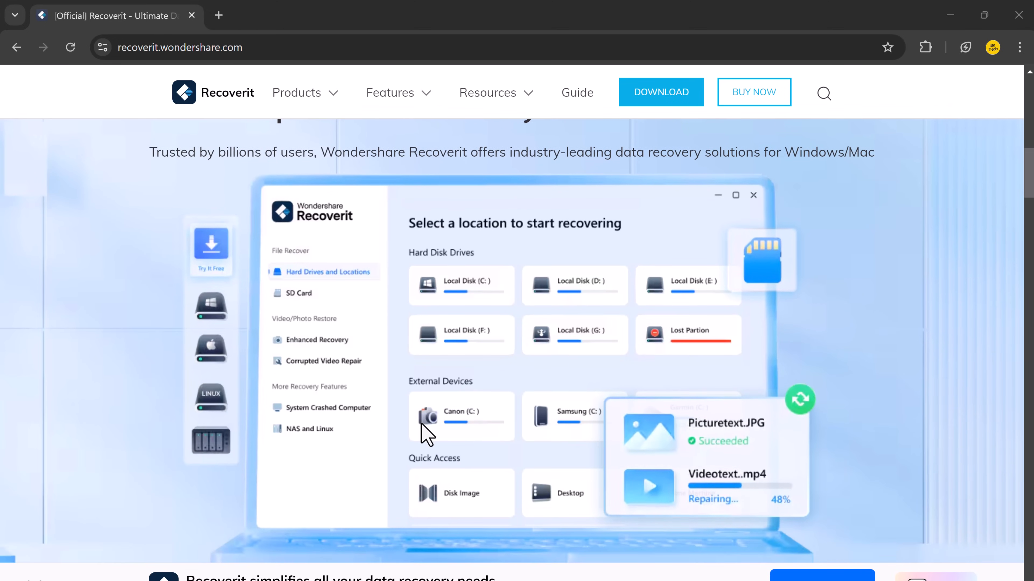
scroll("down", 3)
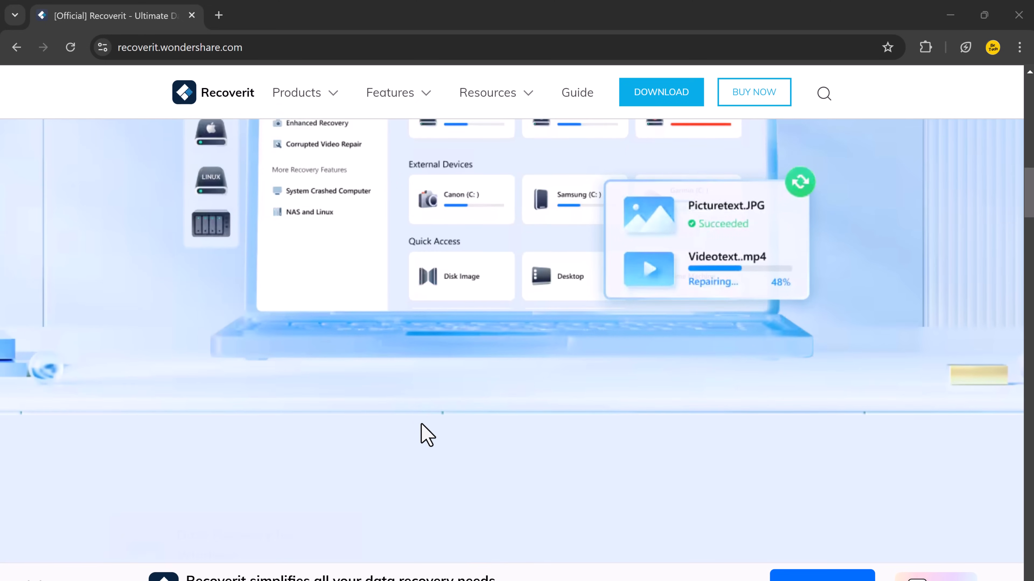
scroll("down", 3)
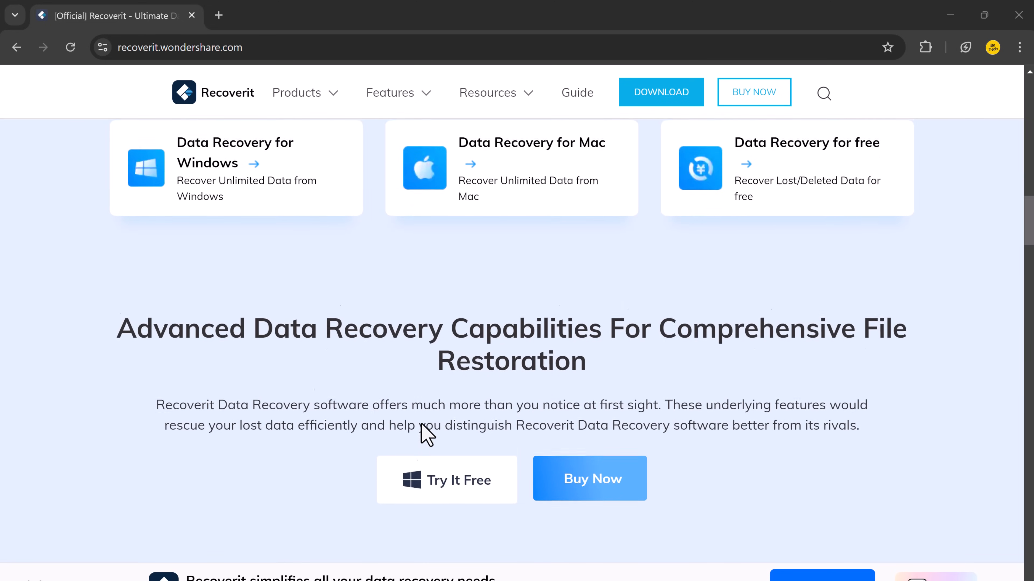
scroll("down", 3)
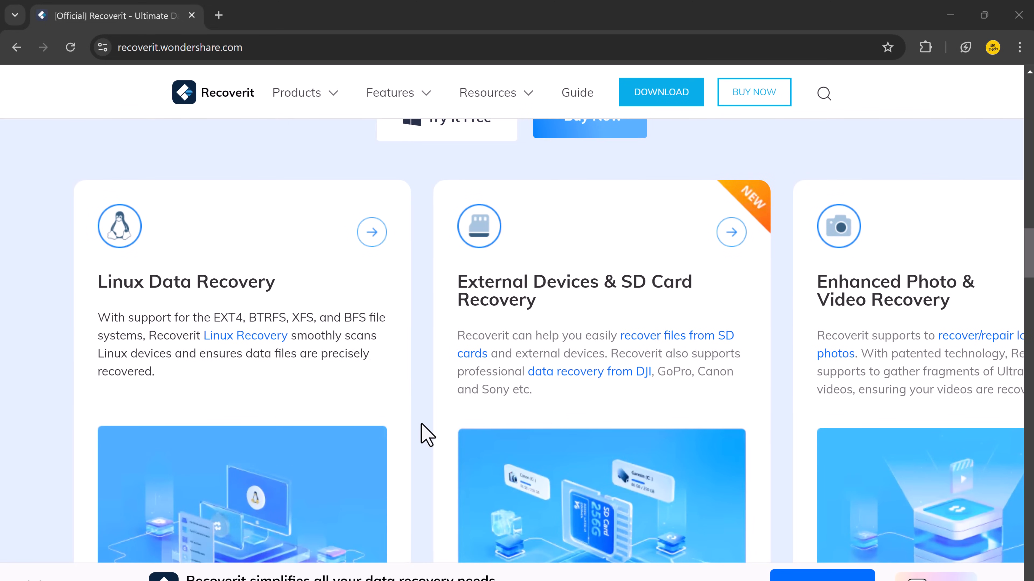
scroll("down", 3)
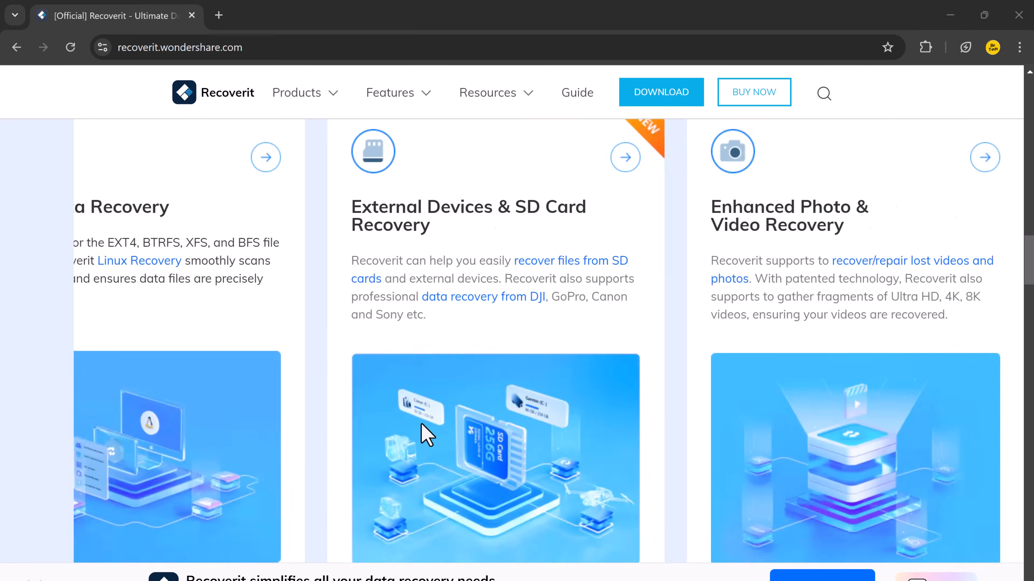
scroll("down", 3)
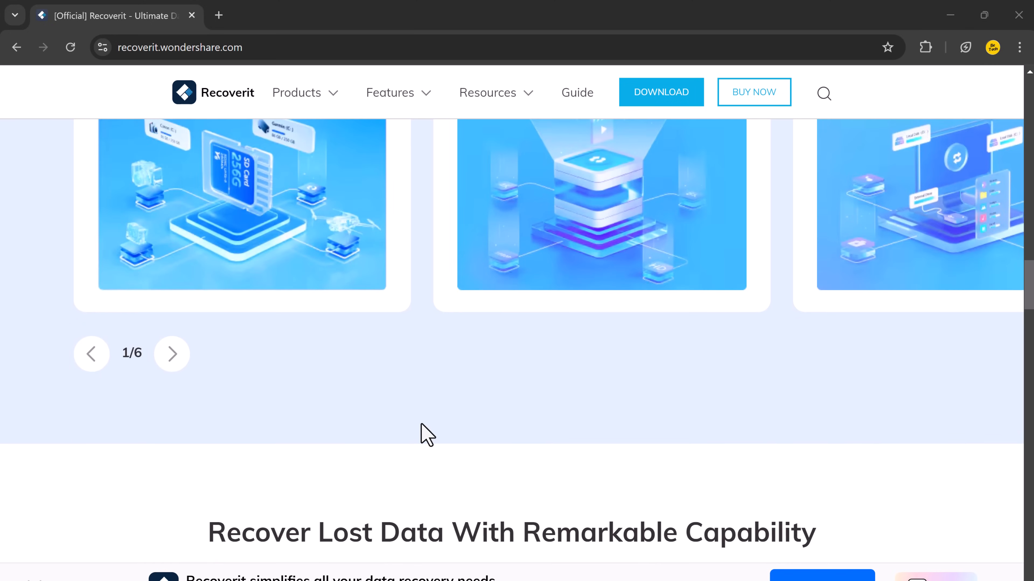
scroll("down", 3)
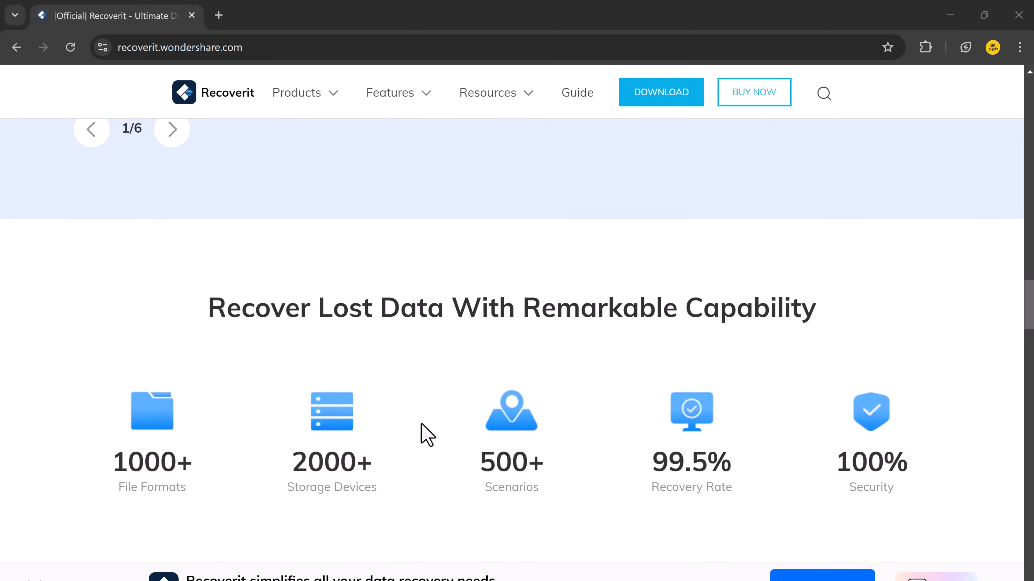
scroll("down", 3)
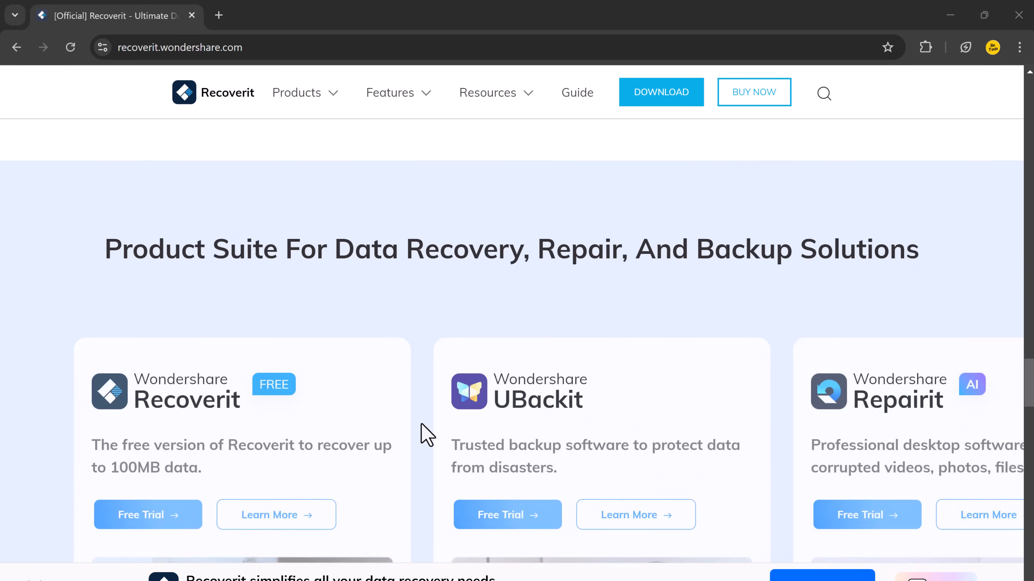
scroll("down", 3)
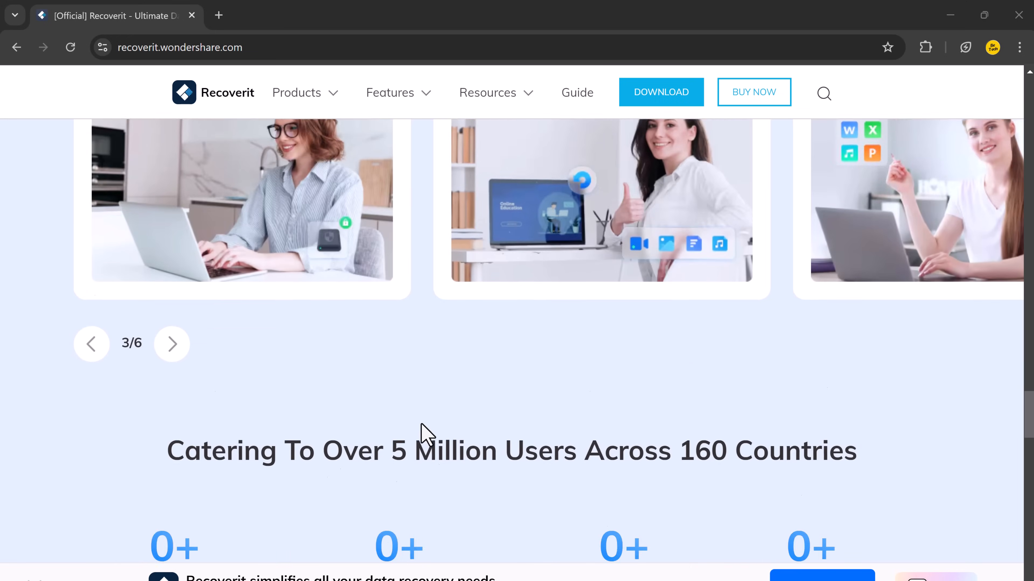
scroll("down", 3)
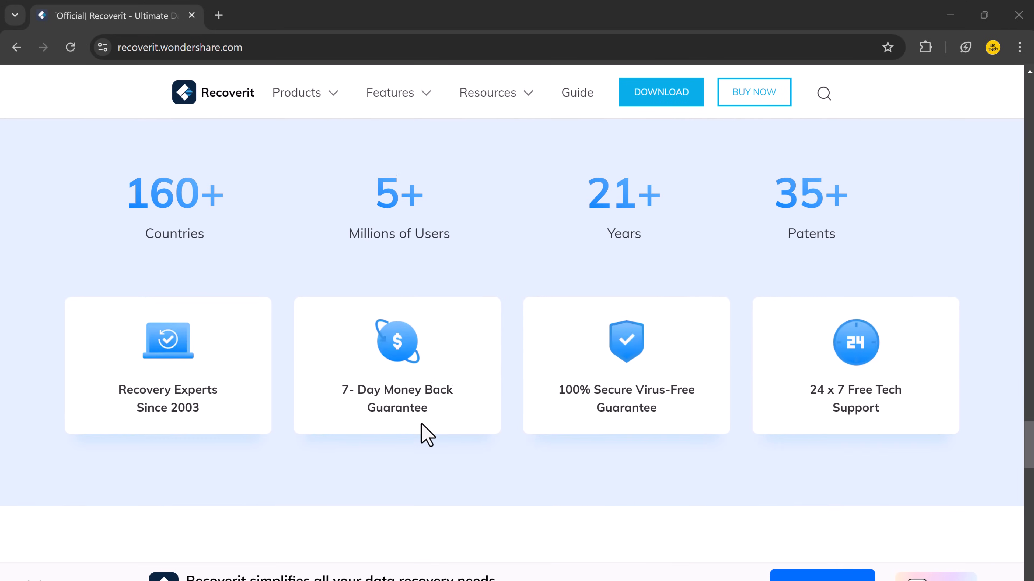
scroll("down", 3)
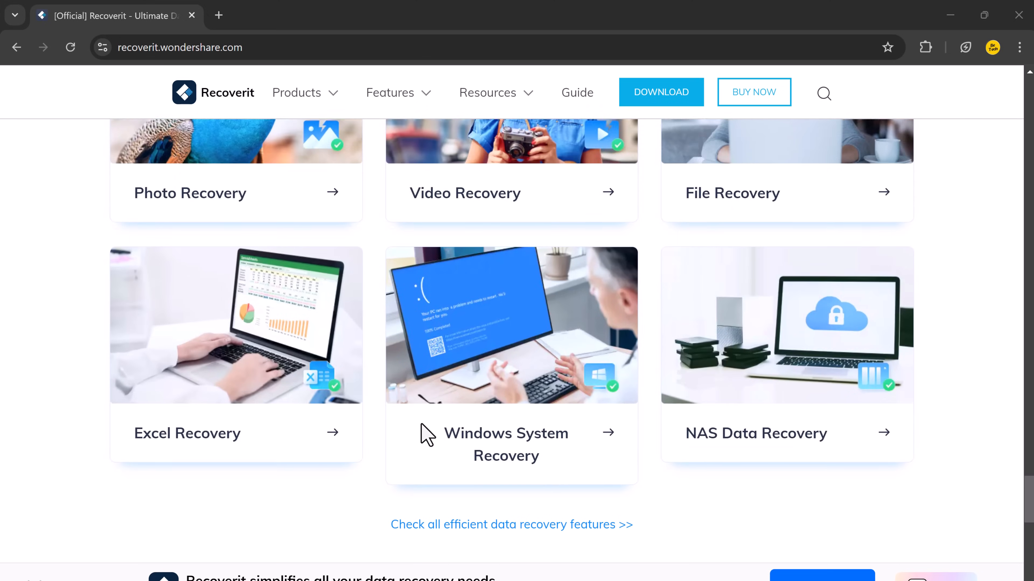
scroll("up", 3)
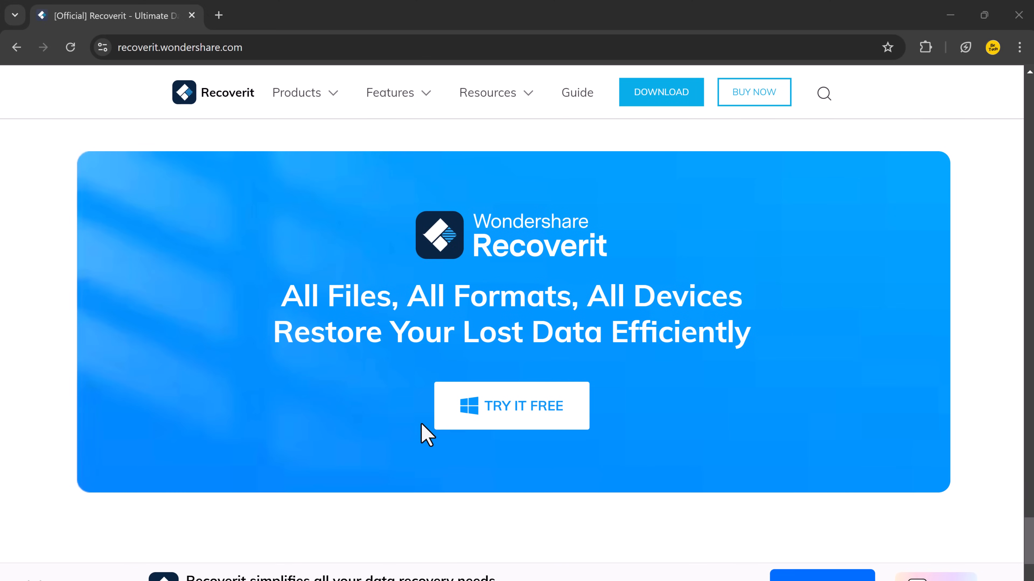
mouse_move(437, 429)
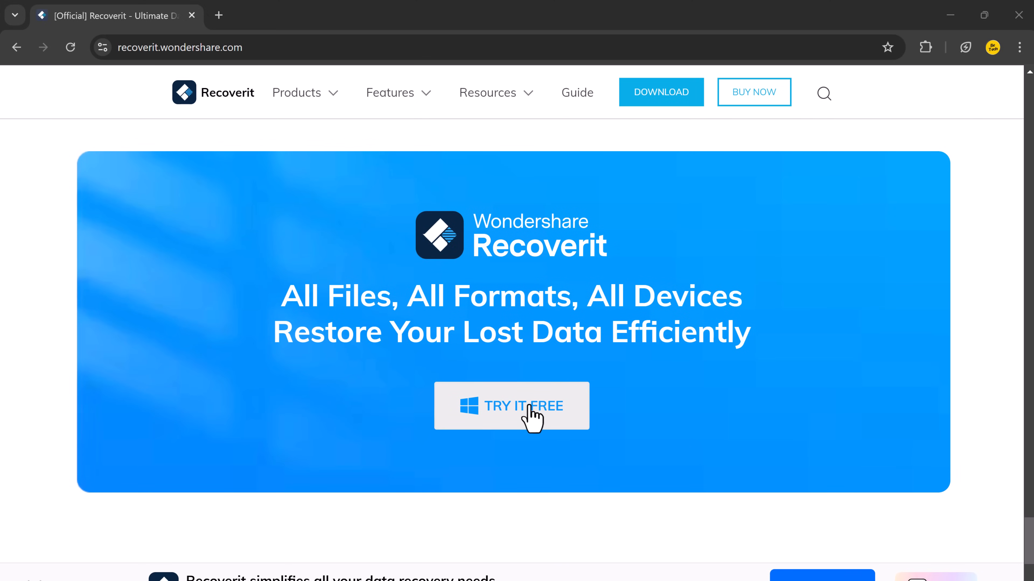
mouse_move(427, 437)
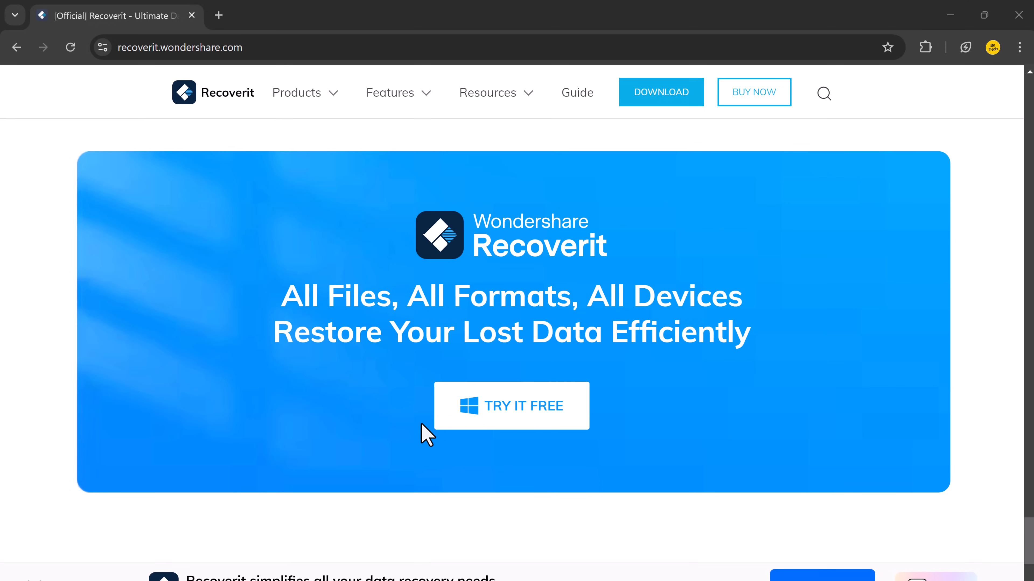
left_click(511, 405)
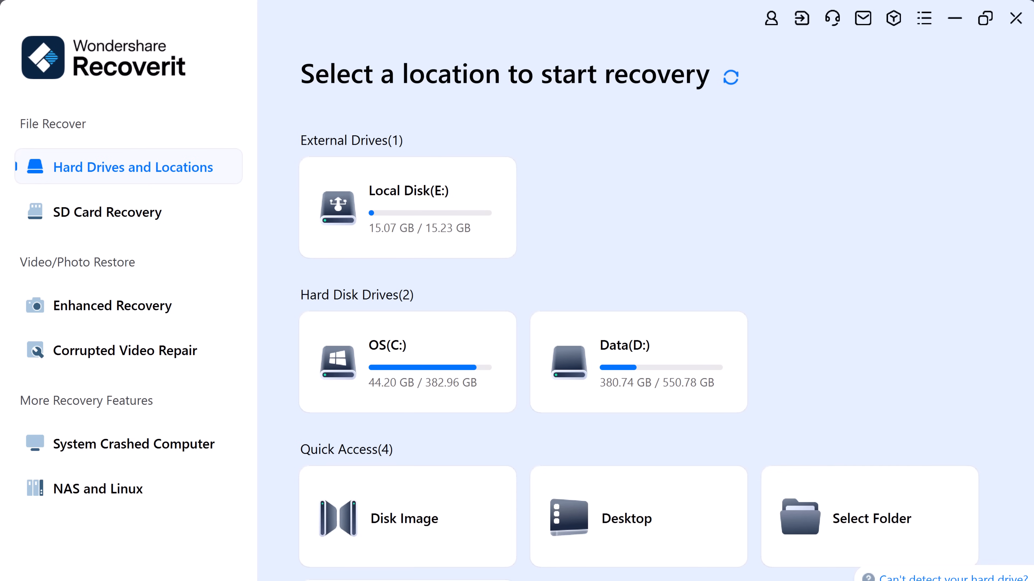
mouse_move(118, 146)
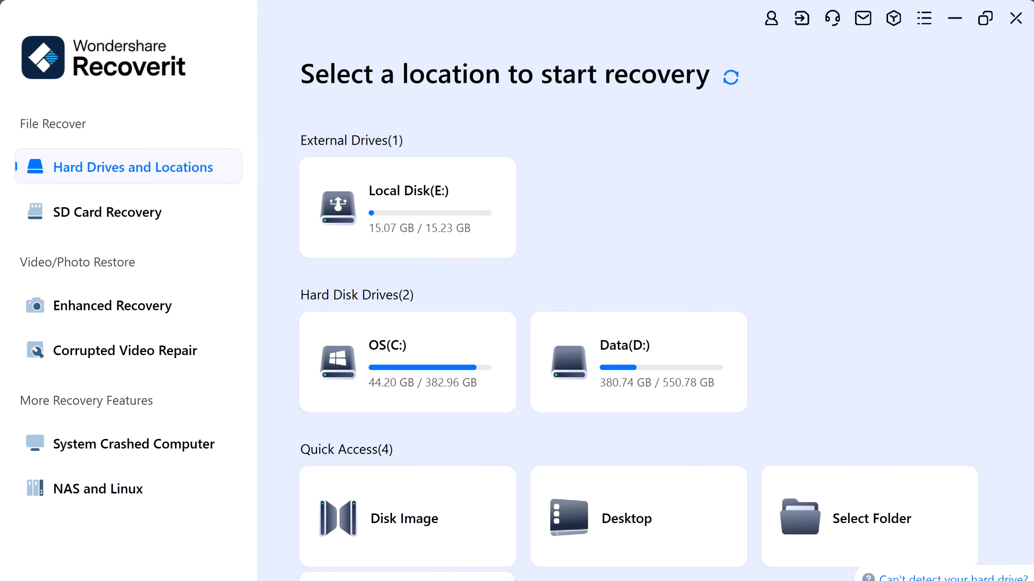
mouse_move(486, 443)
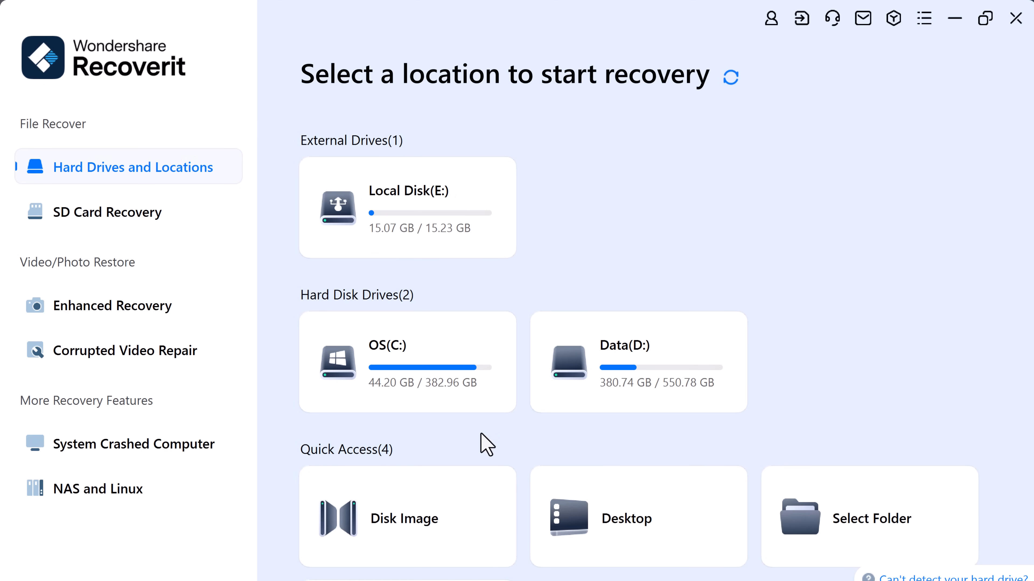
Step: View the SD Card Recovery and Enhanced video/photo Recovery start pages, each listing the E: flash drive
left_click(107, 211)
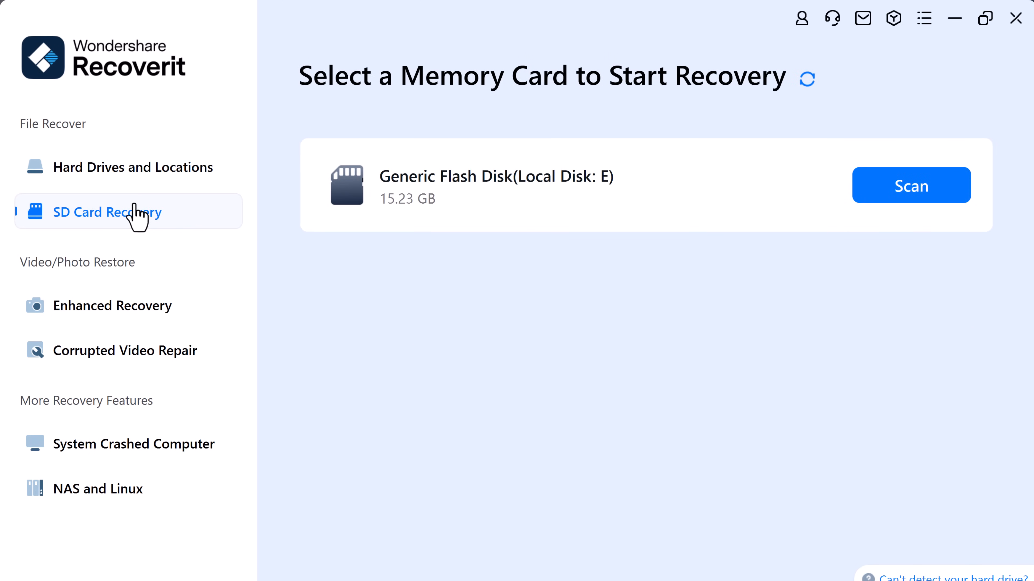
mouse_move(612, 244)
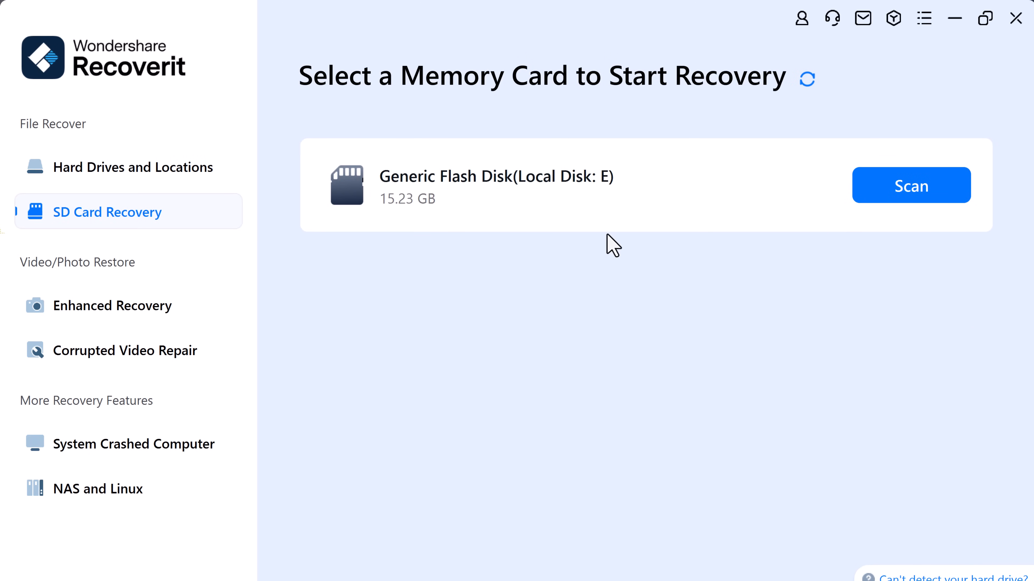
left_click(112, 305)
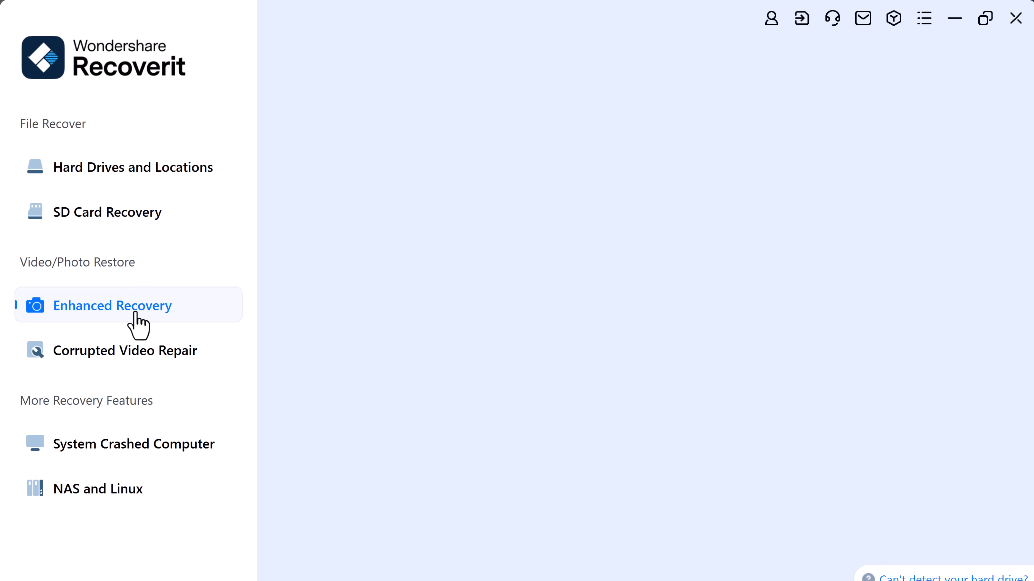
left_click(112, 305)
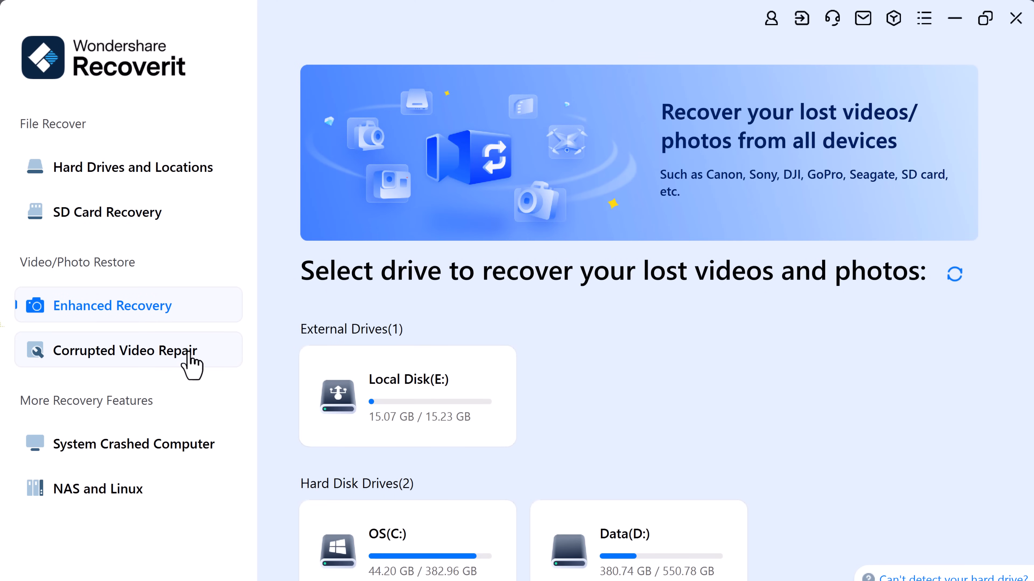
mouse_move(191, 501)
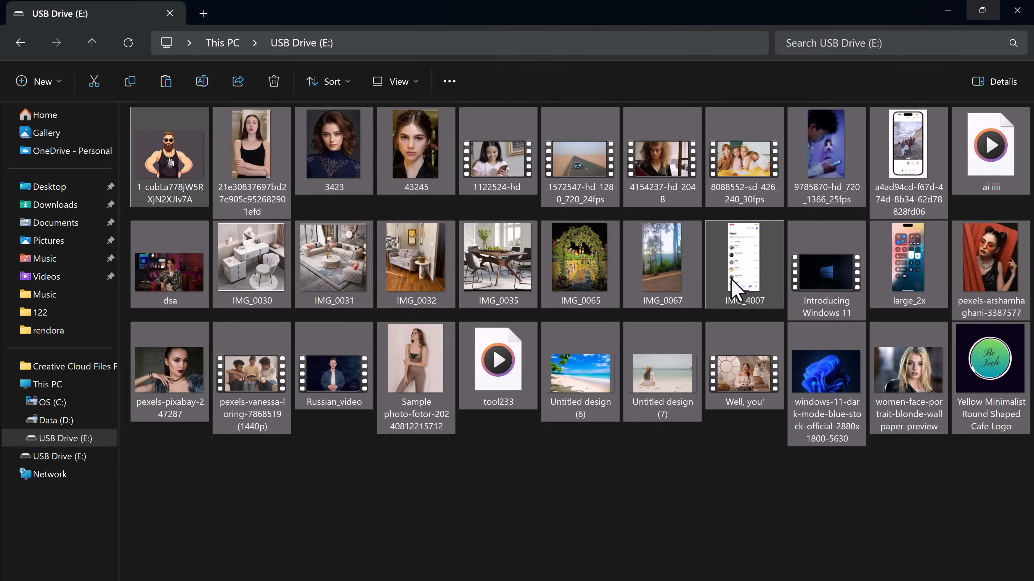
Step: Permanently delete the 33 media files from USB Drive (E:) again, confirming the prompt
left_click(272, 81)
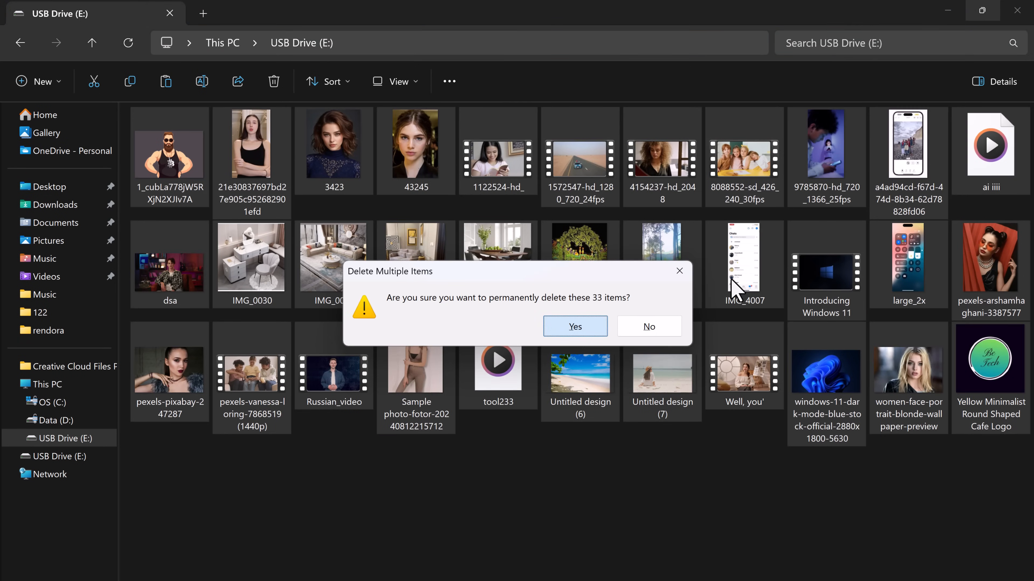
left_click(575, 327)
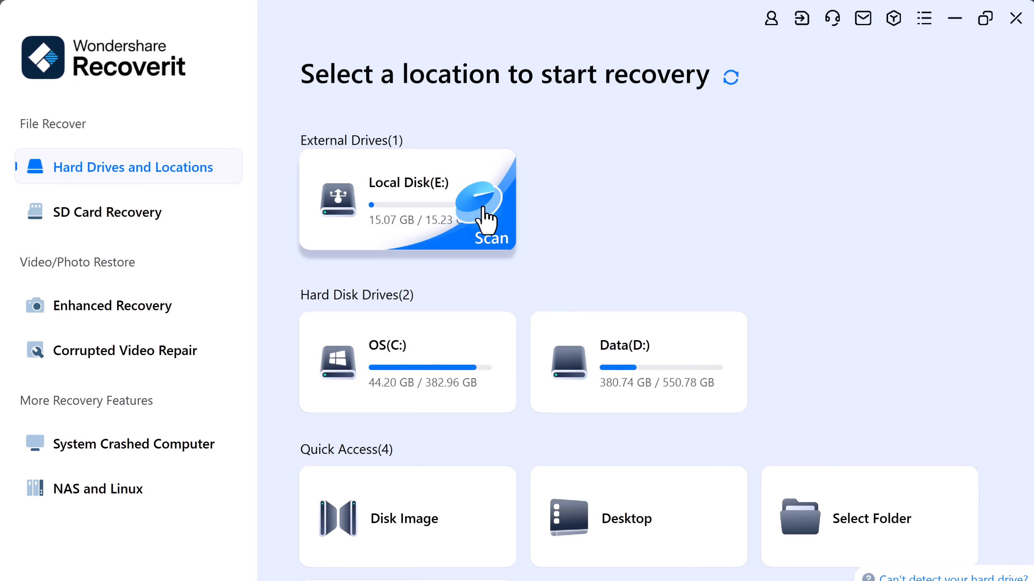
Step: Scan Local Disk (E:) and browse the found jpg photo and mp4 video groups by file type
left_click(486, 237)
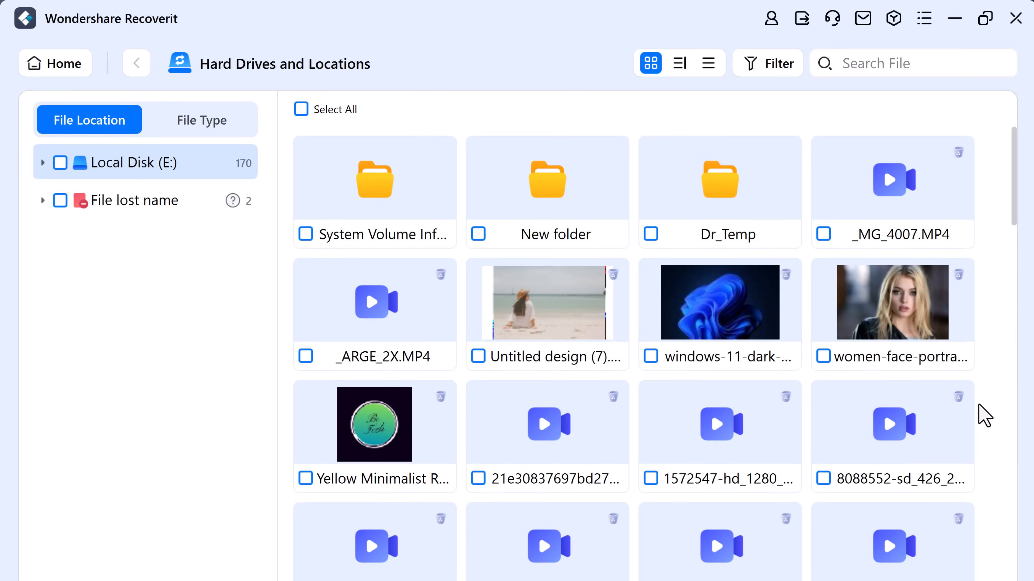
left_click(202, 119)
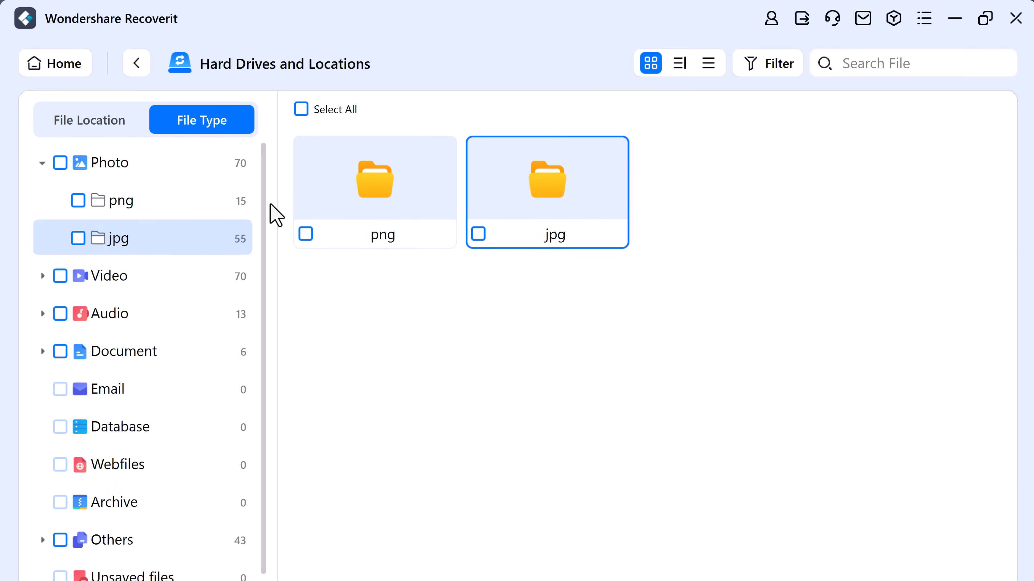
double_click(547, 192)
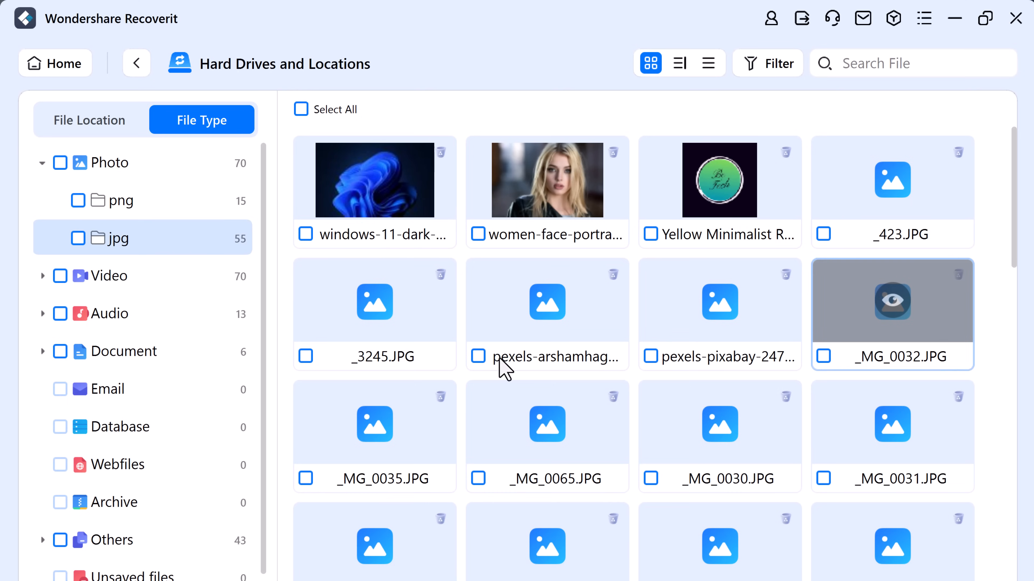
left_click(105, 275)
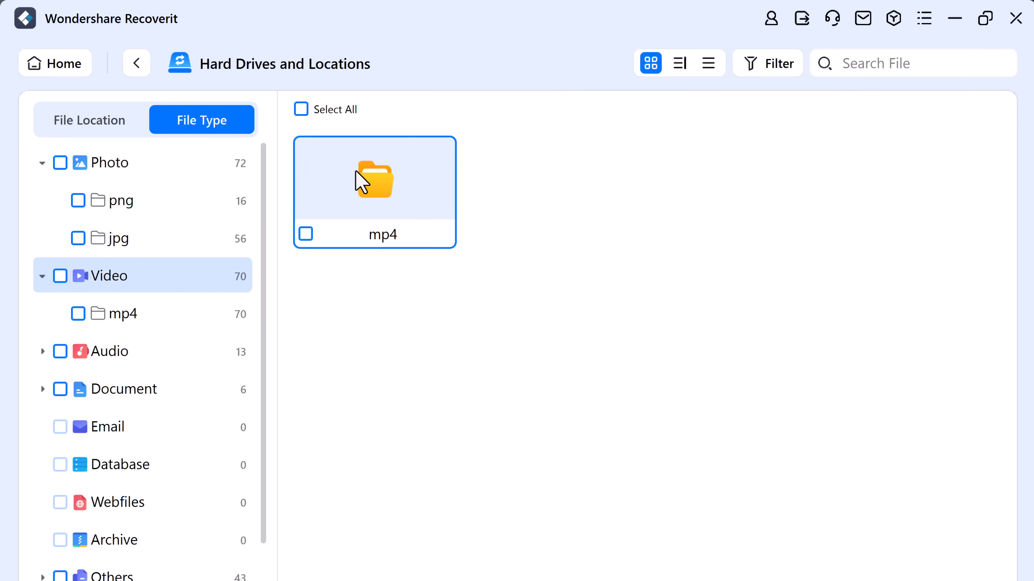
left_click(124, 314)
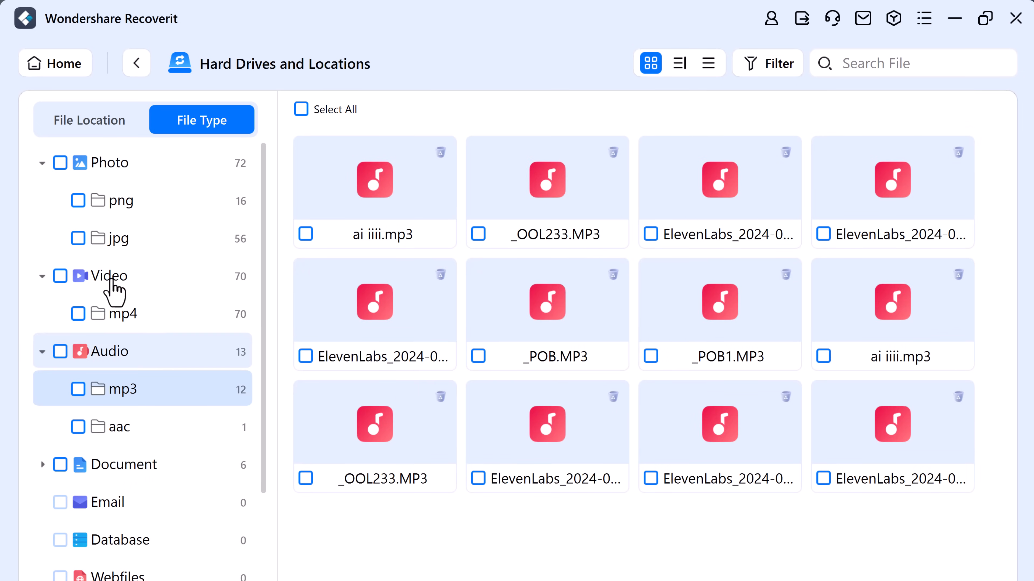
Step: Mark all found jpg photos and mp4 videos (with mp3 audio) for recovery
left_click(112, 162)
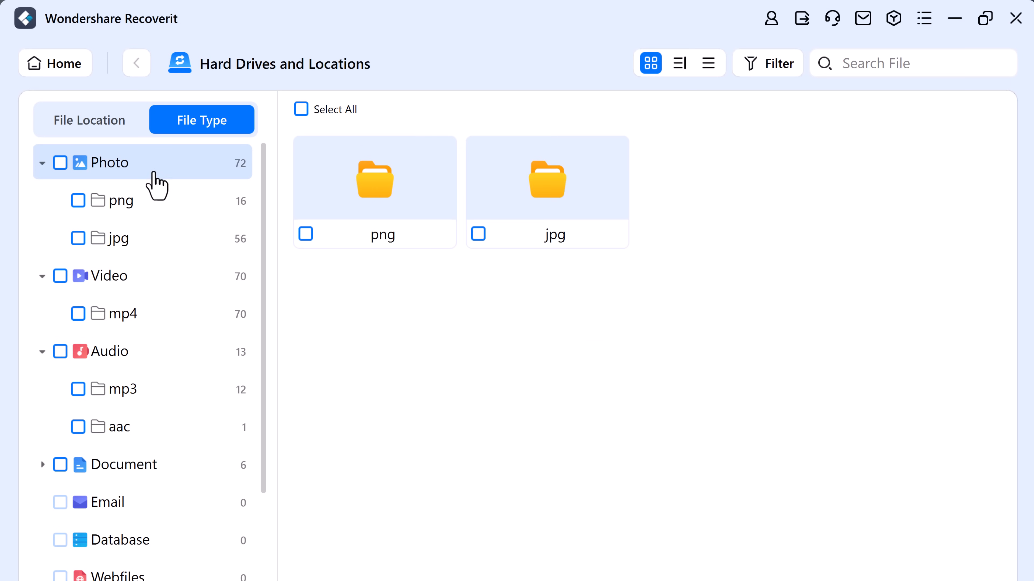
left_click(78, 239)
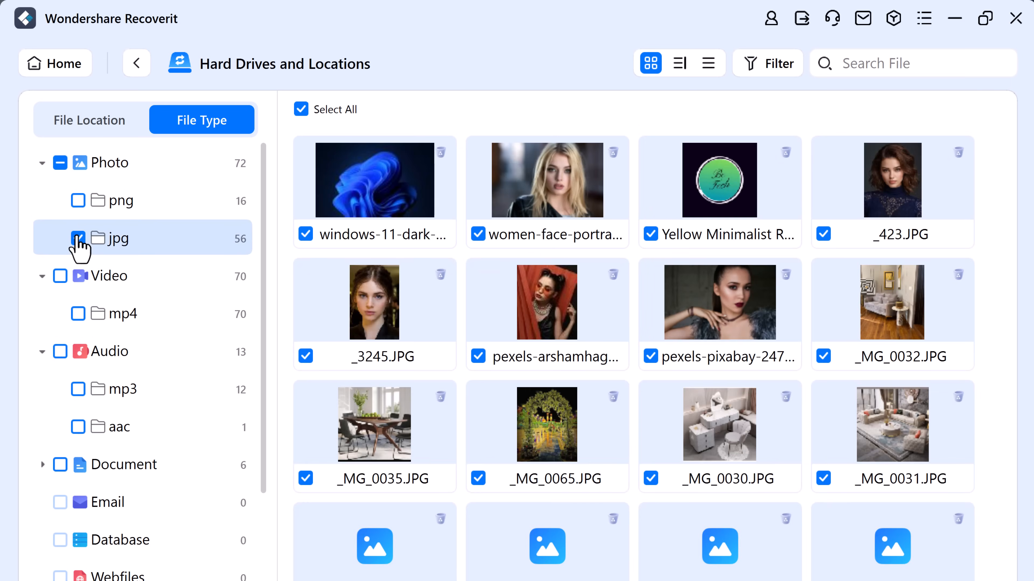
left_click(78, 238)
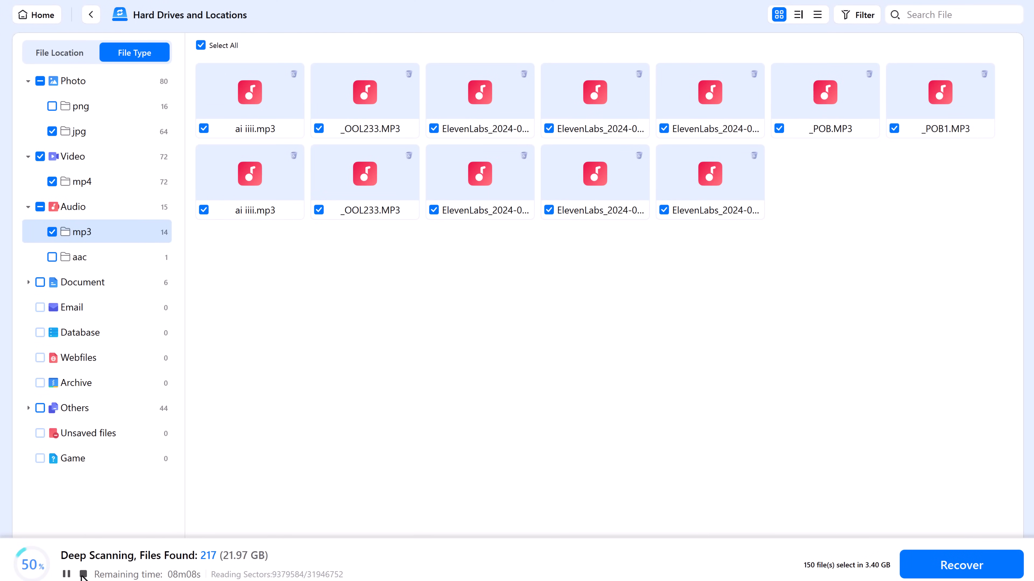
Step: Stop the deep scan of E: early, keeping the jpg, mp4 and mp3 files marked
left_click(84, 573)
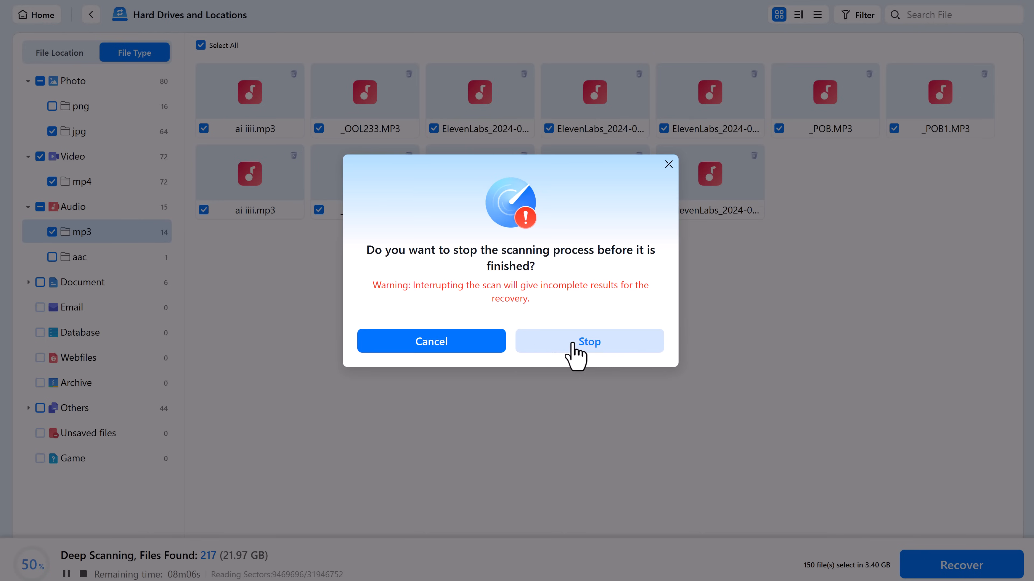
left_click(589, 342)
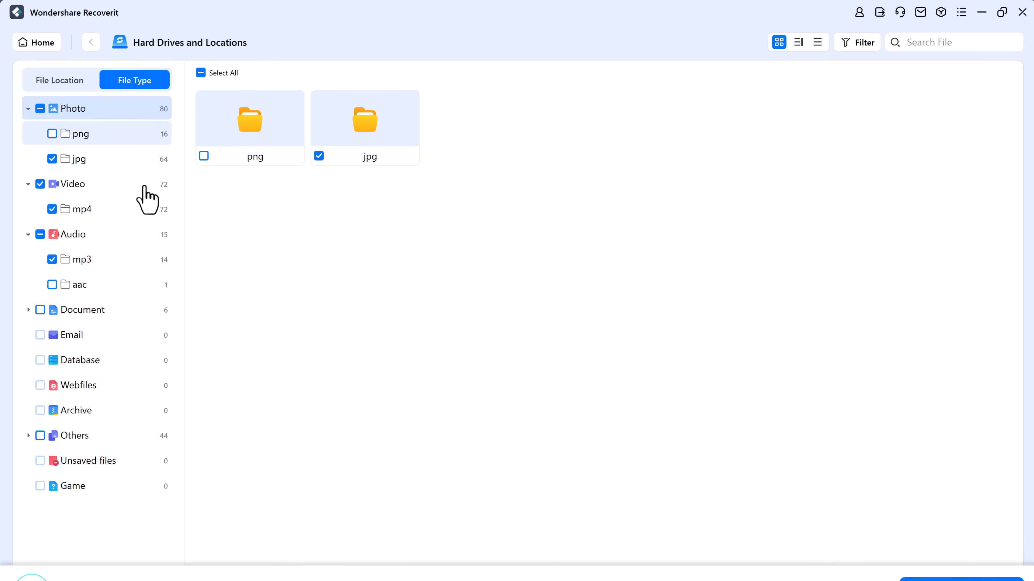
Step: Recover the marked files into a new 'Recovered Data' folder created on OS (C:)
left_click(82, 159)
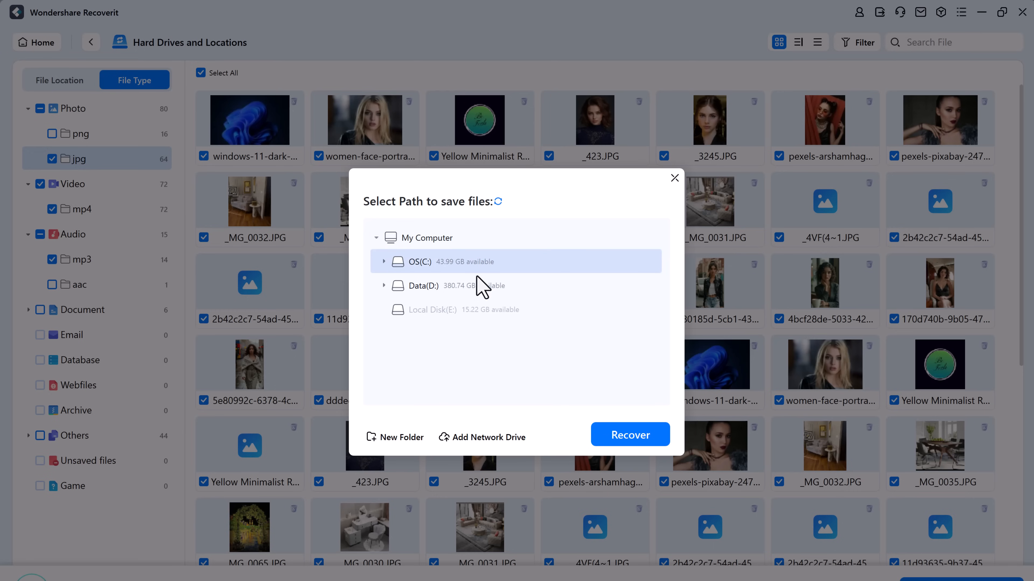
left_click(394, 437)
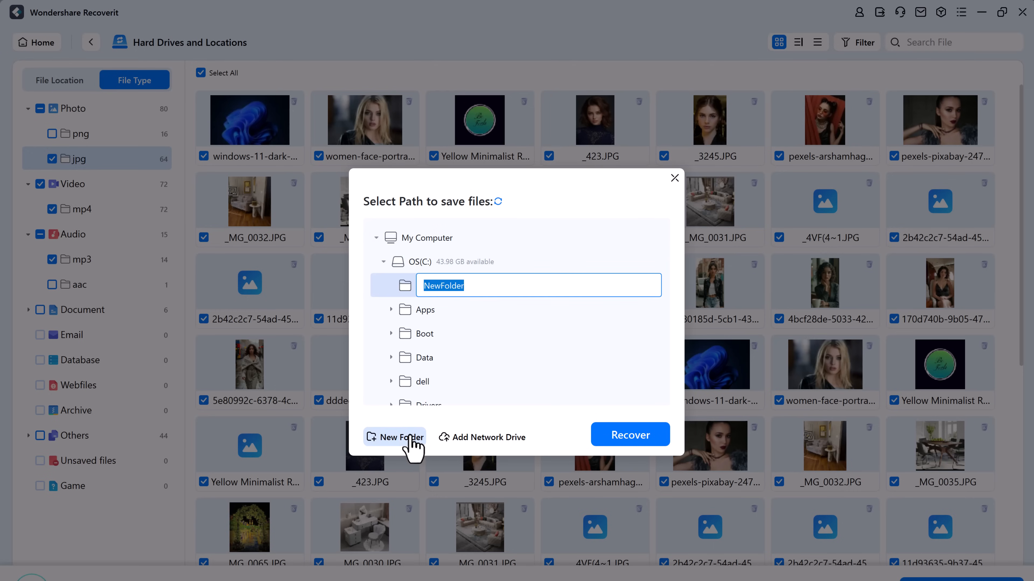
type("Recovered DA")
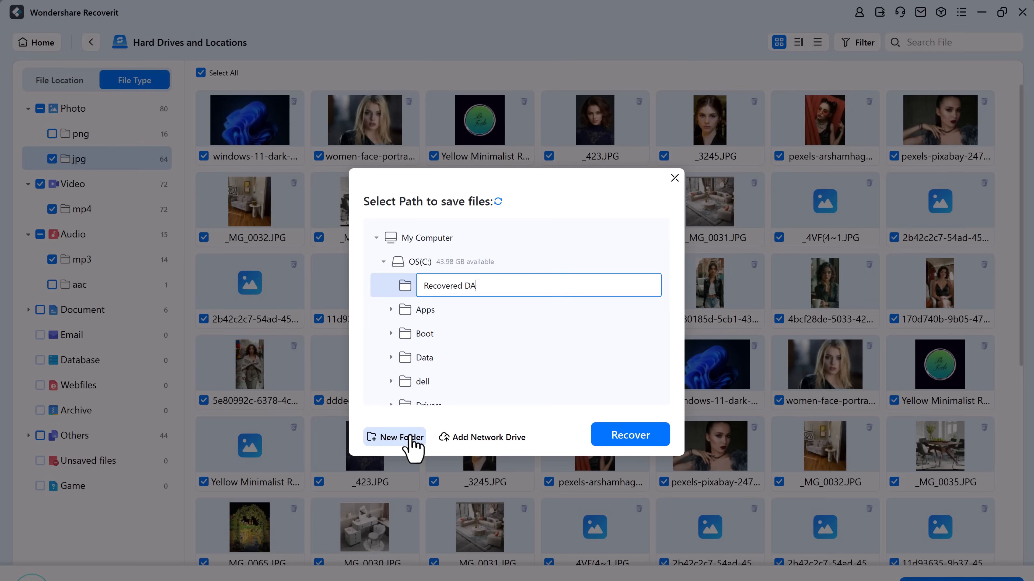
left_click(422, 285)
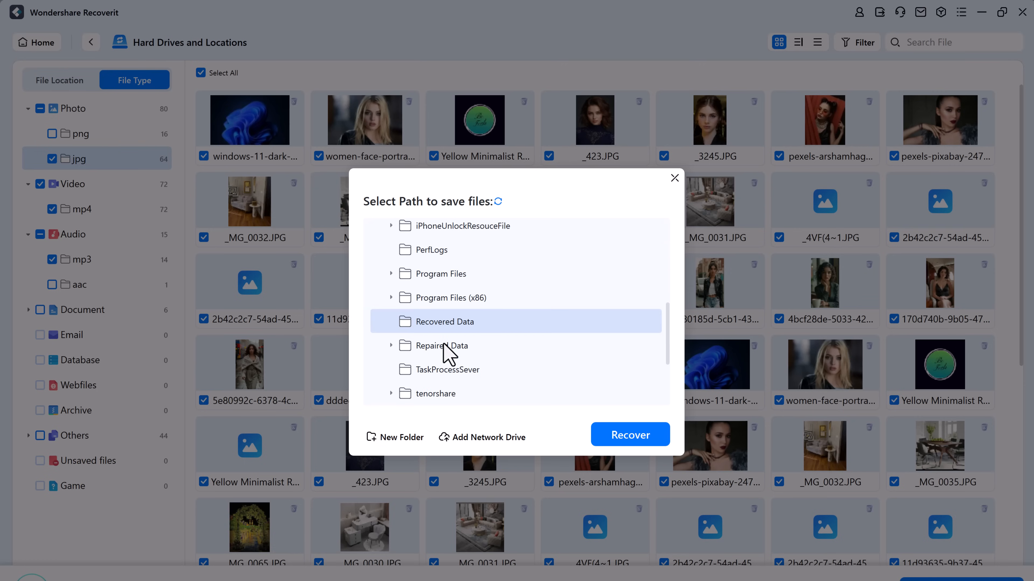
left_click(629, 435)
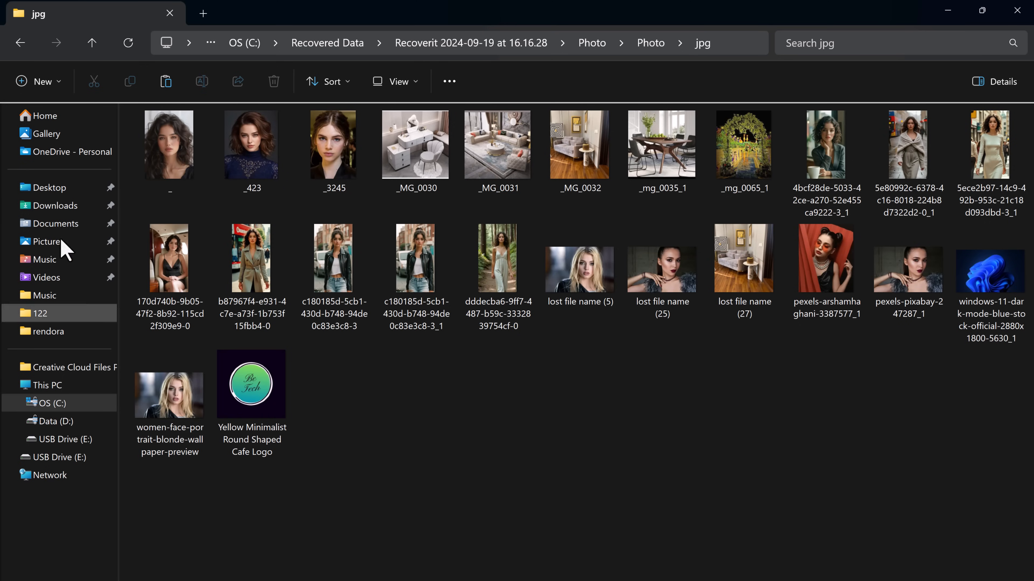
Step: Return to the Recoverit 2024-09-19 output folder and open its Audio subfolder
left_click(20, 43)
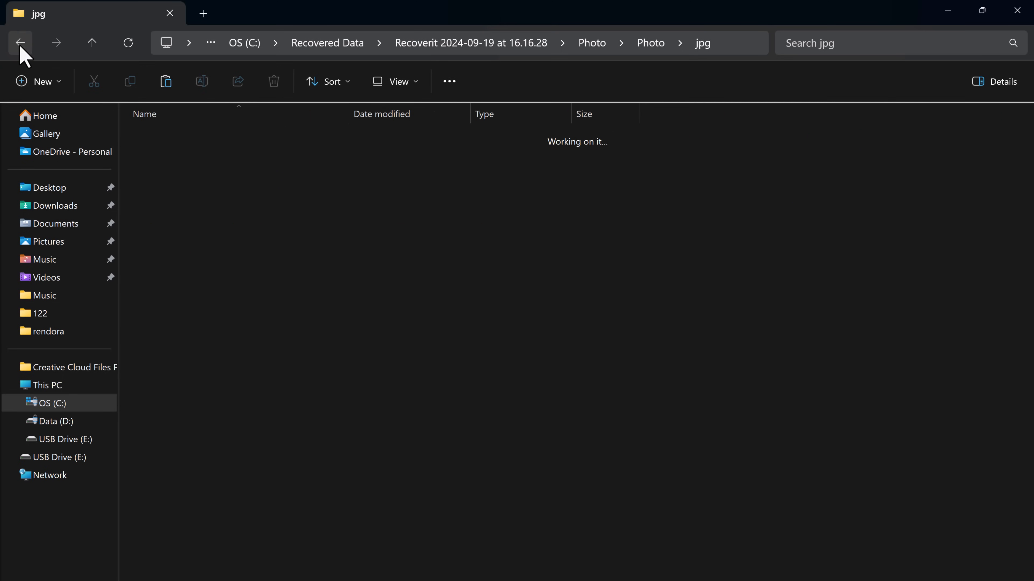
left_click(21, 42)
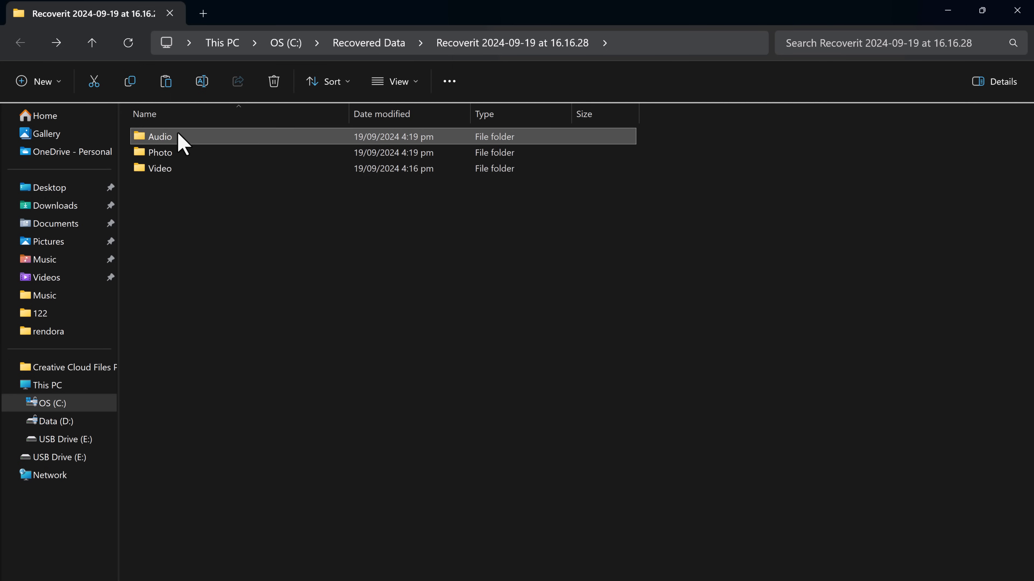
double_click(159, 136)
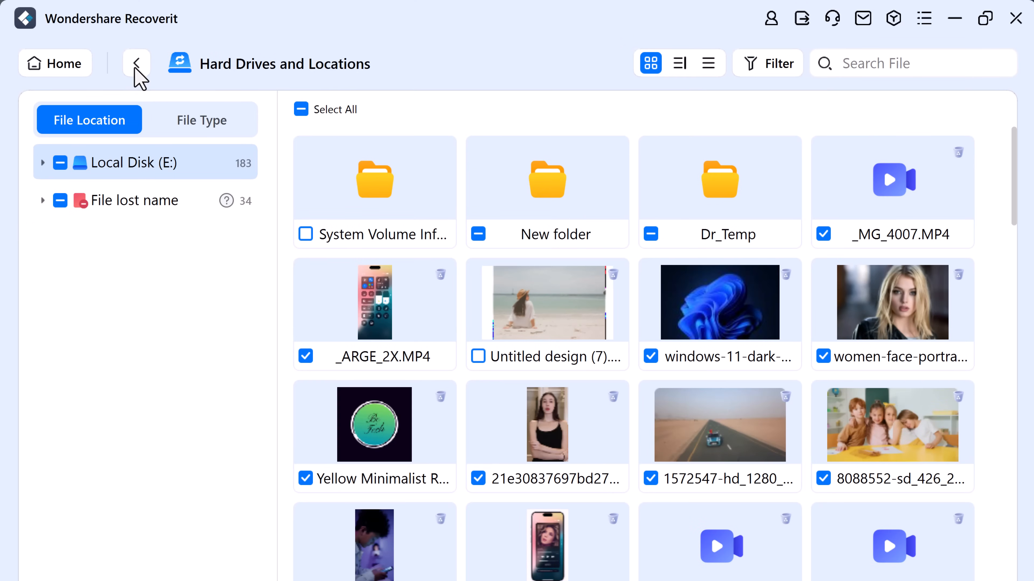
mouse_move(183, 135)
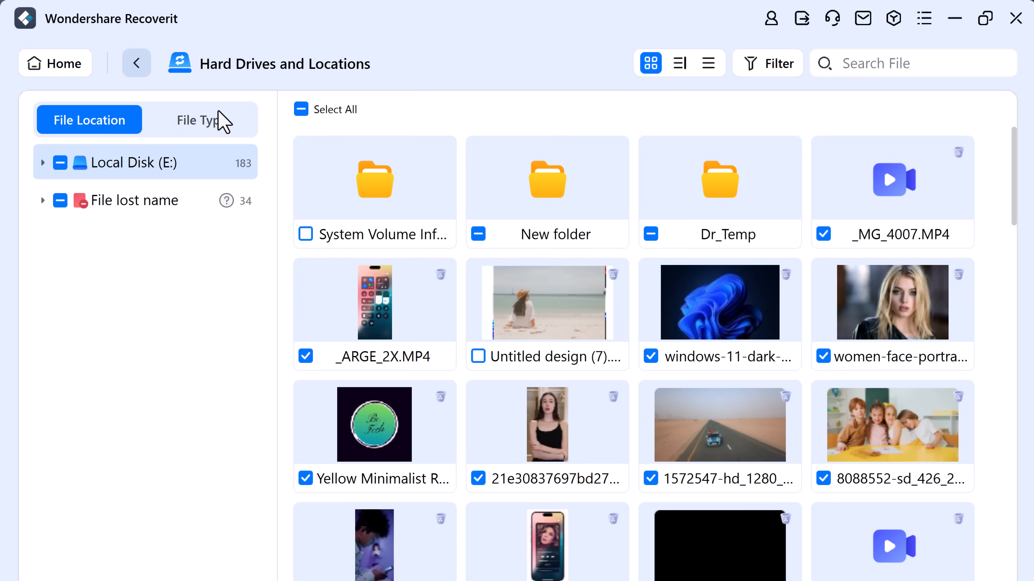
Step: Group the scan results by Photo, Video and Audio file types, then return to Recoverit's Home screen
left_click(201, 119)
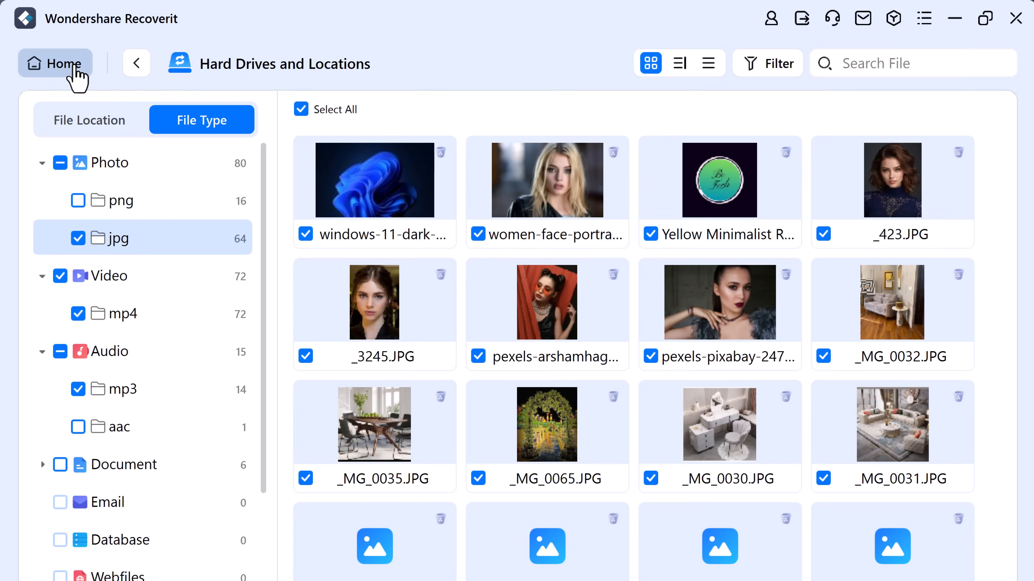
left_click(55, 63)
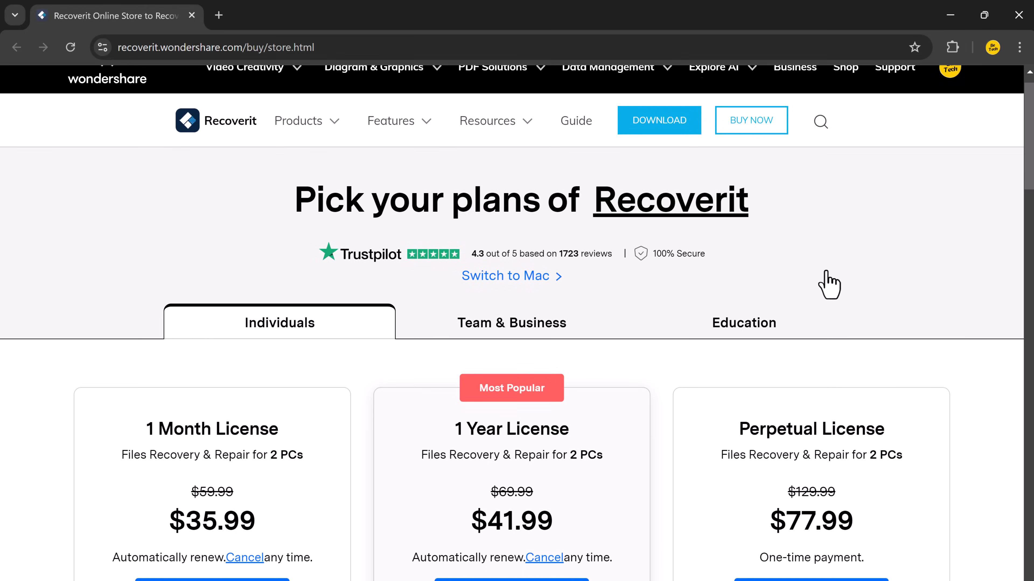
scroll("down", 3)
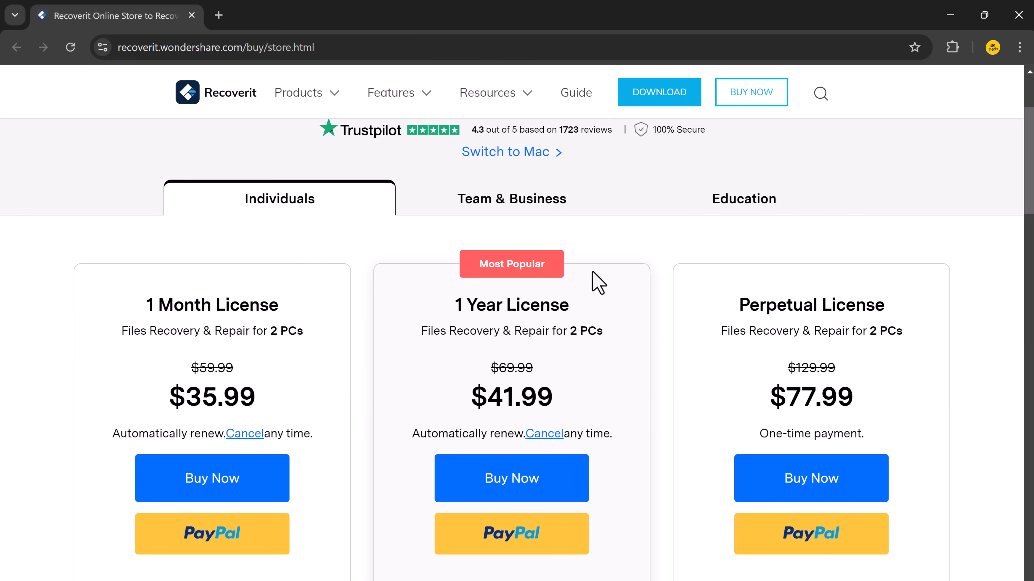
scroll("down", 3)
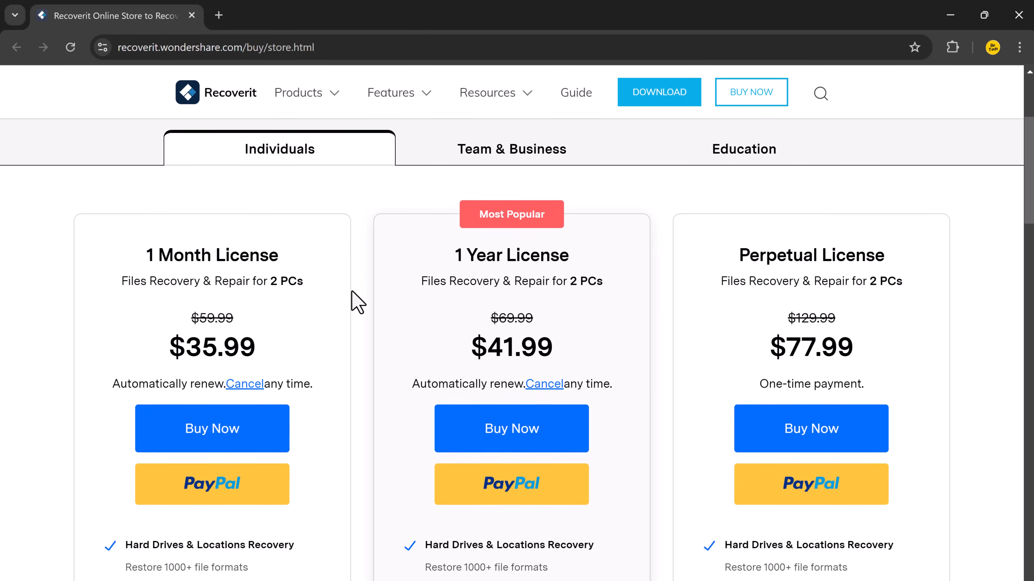
scroll("down", 3)
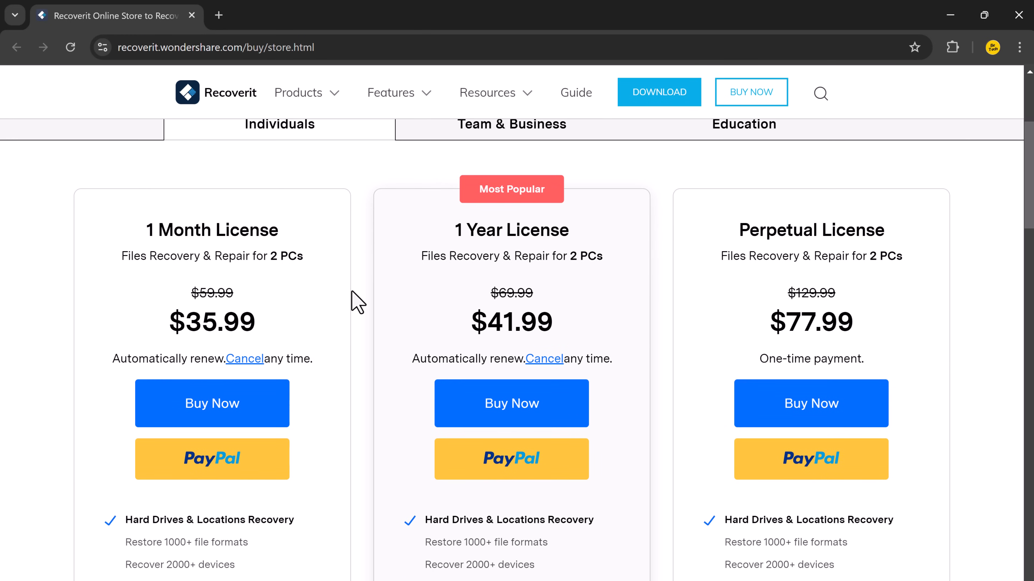
scroll("down", 3)
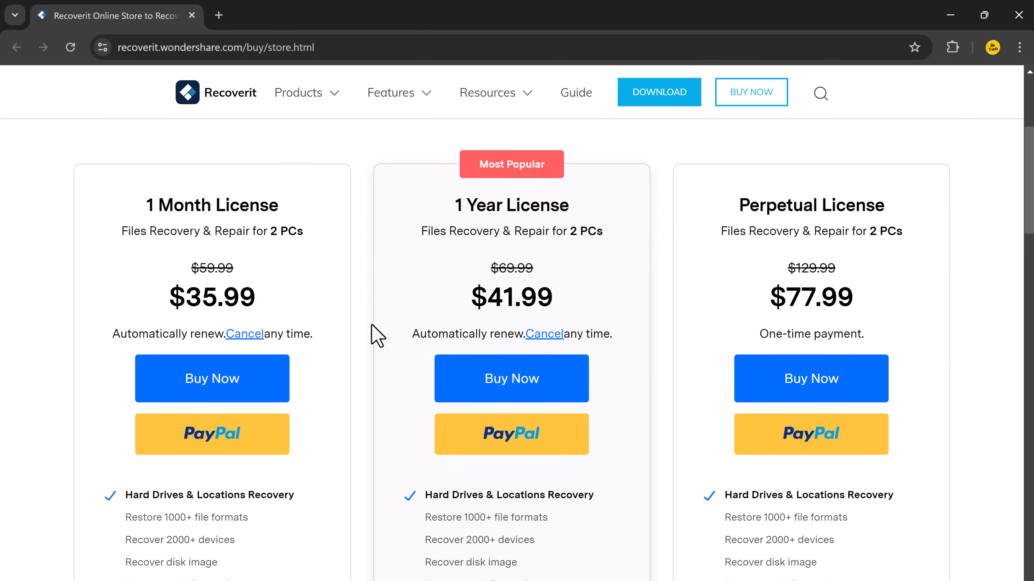
scroll("down", 3)
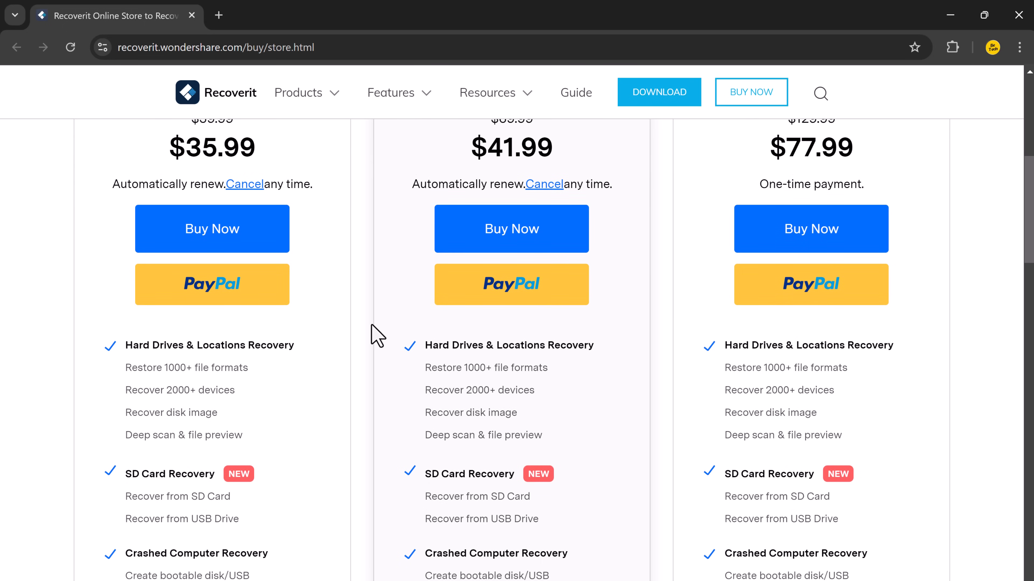
scroll("down", 3)
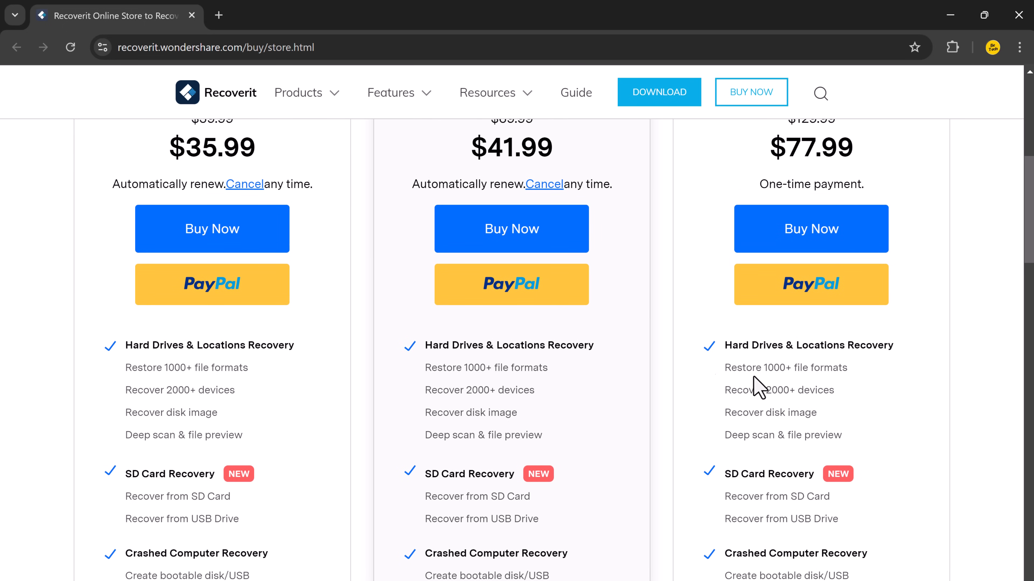
mouse_move(560, 482)
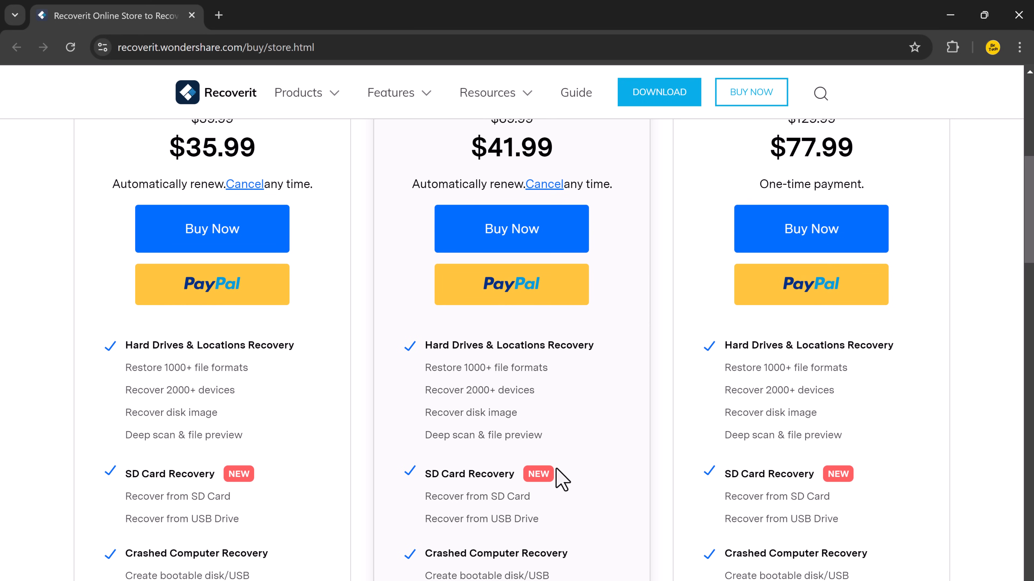
scroll("down", 3)
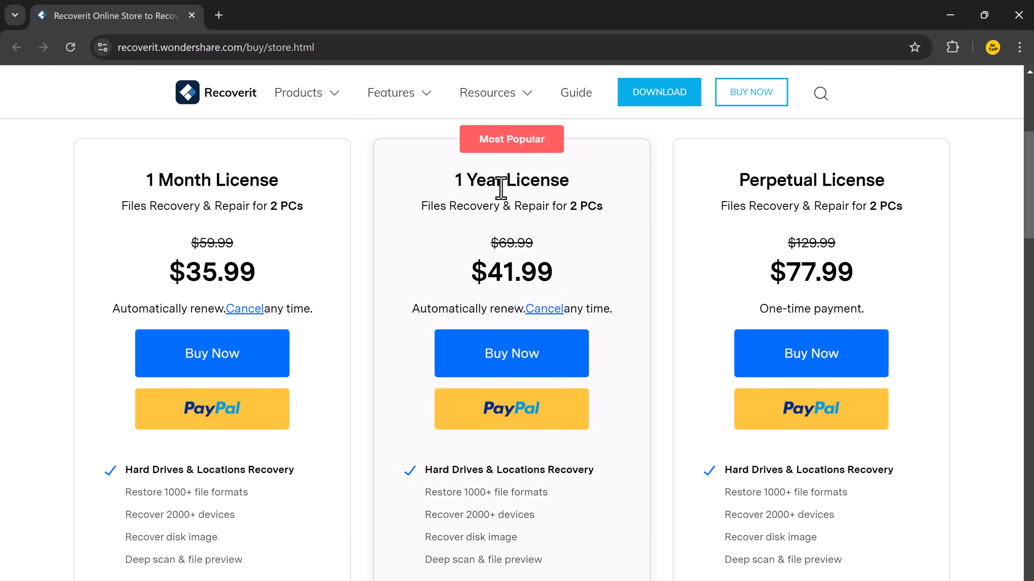
mouse_move(582, 279)
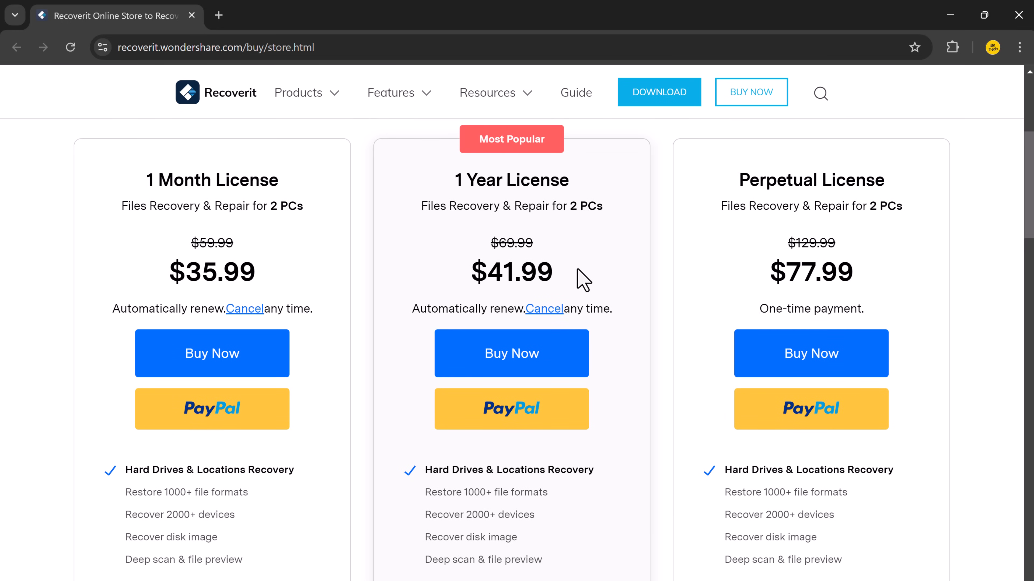
mouse_move(957, 224)
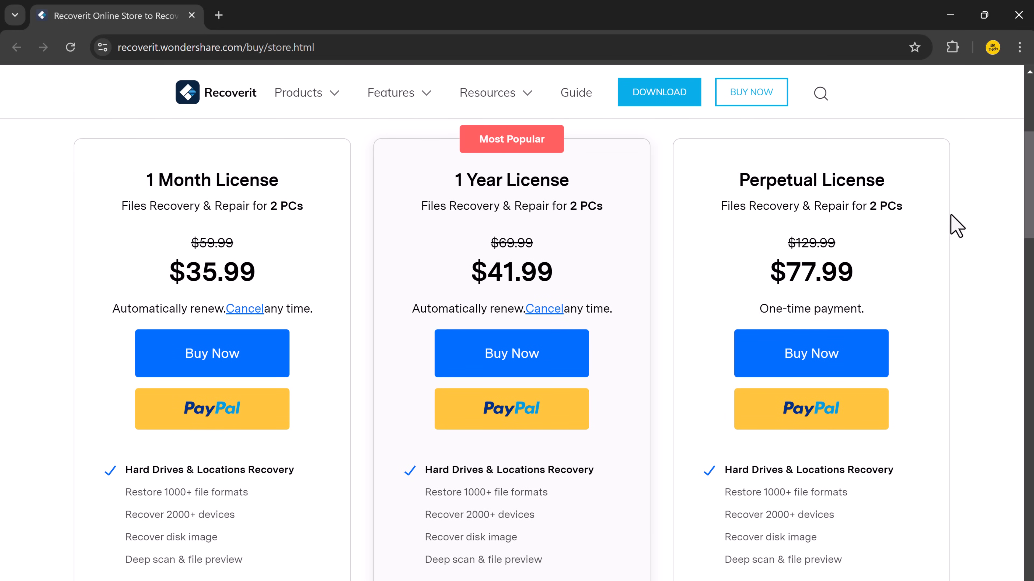
mouse_move(839, 302)
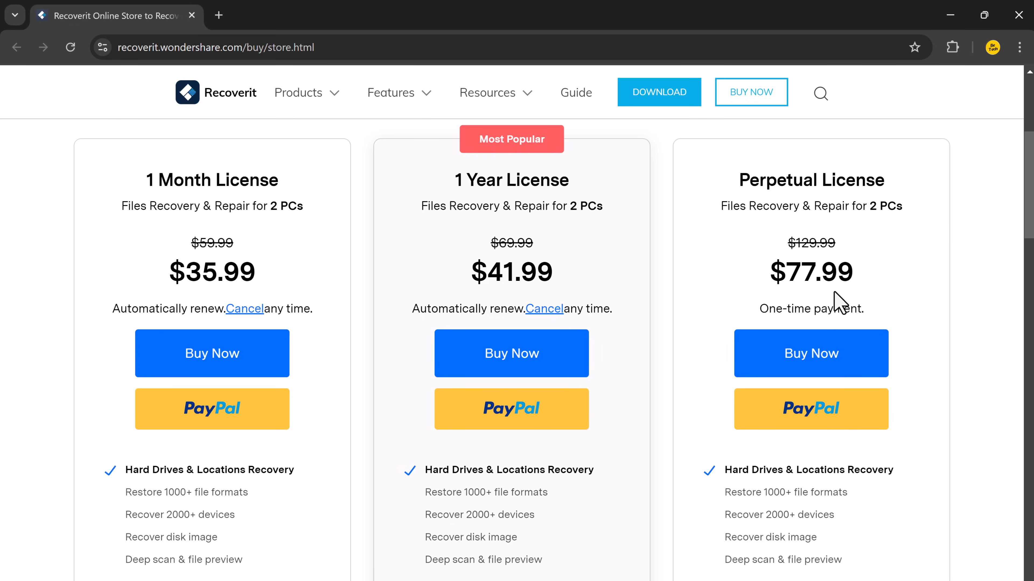
mouse_move(643, 343)
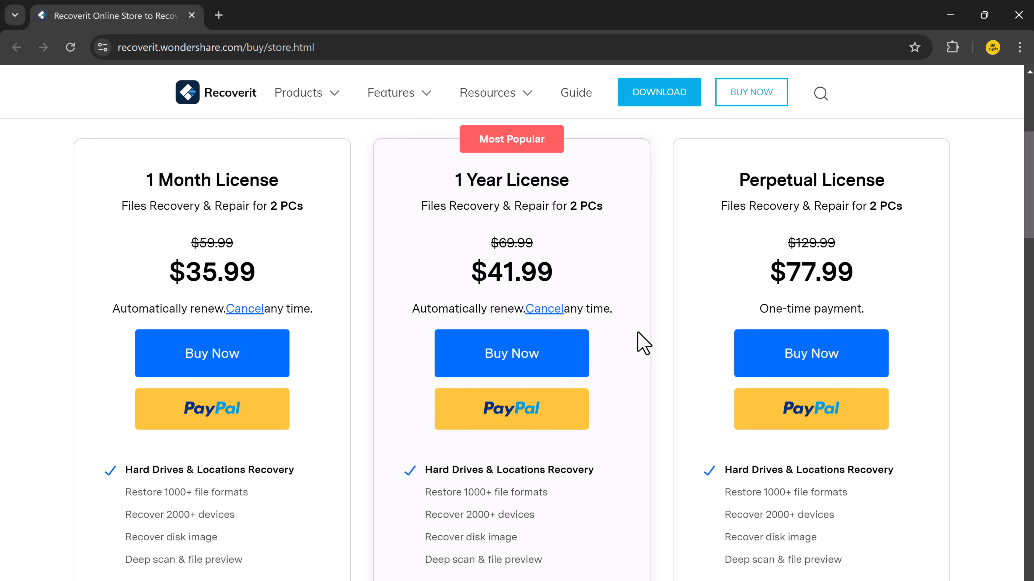
mouse_move(649, 333)
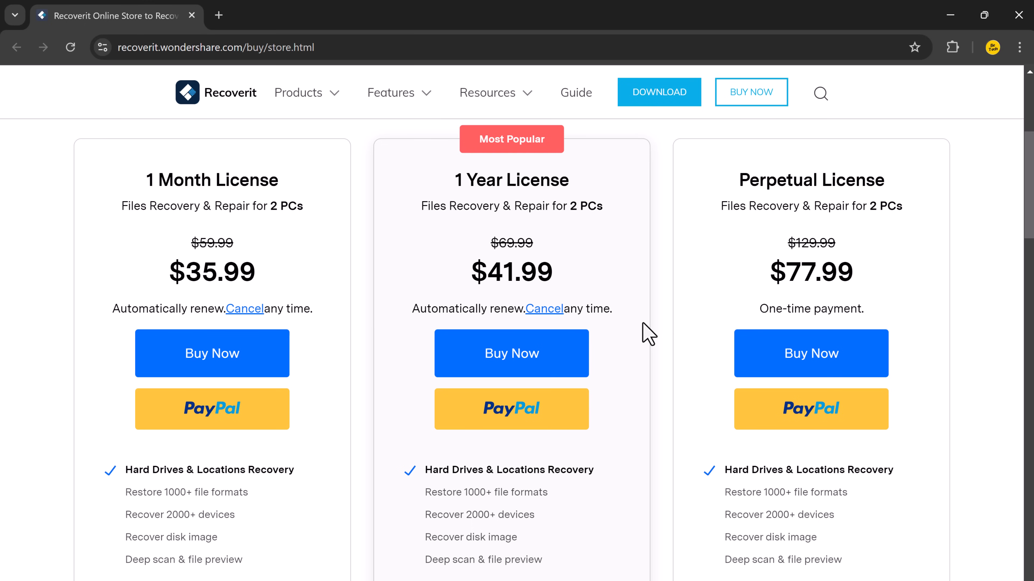
scroll("down", 3)
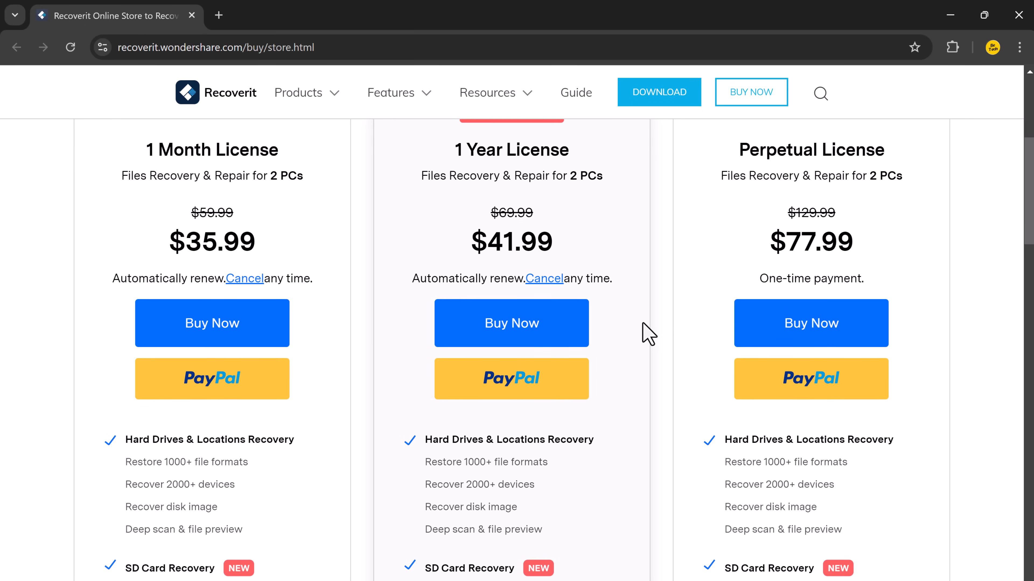
scroll("down", 3)
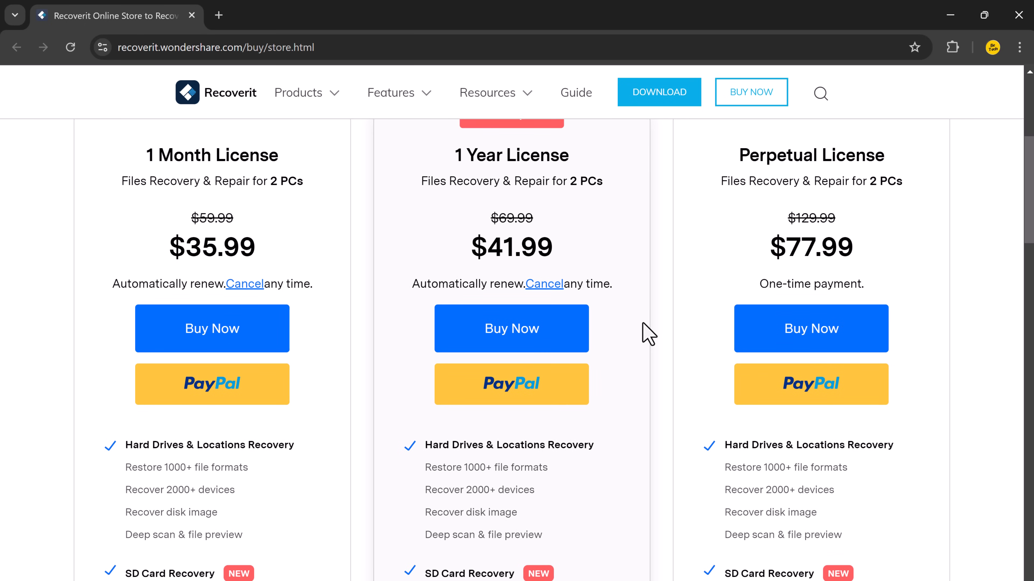
scroll("down", 3)
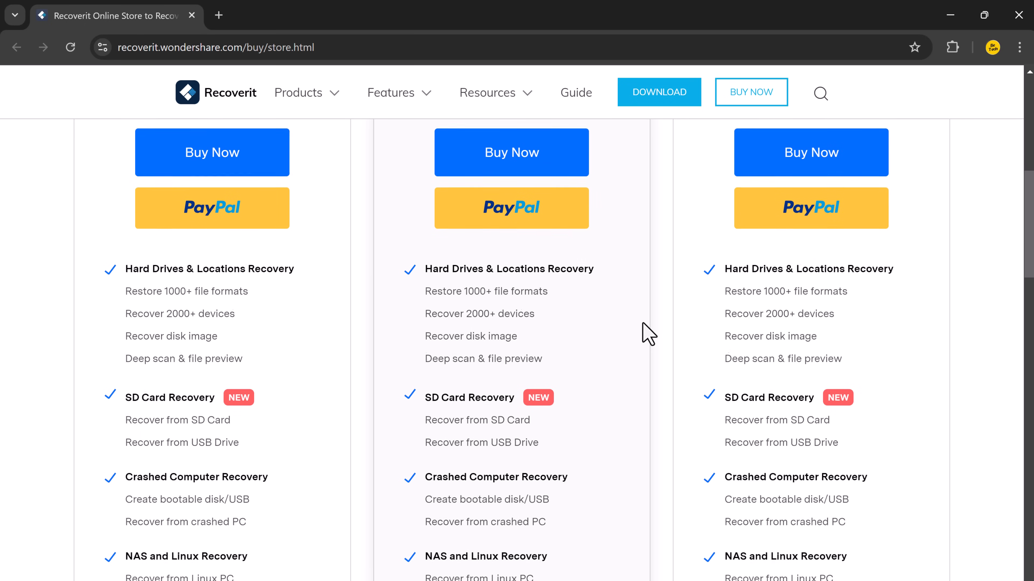
scroll("down", 3)
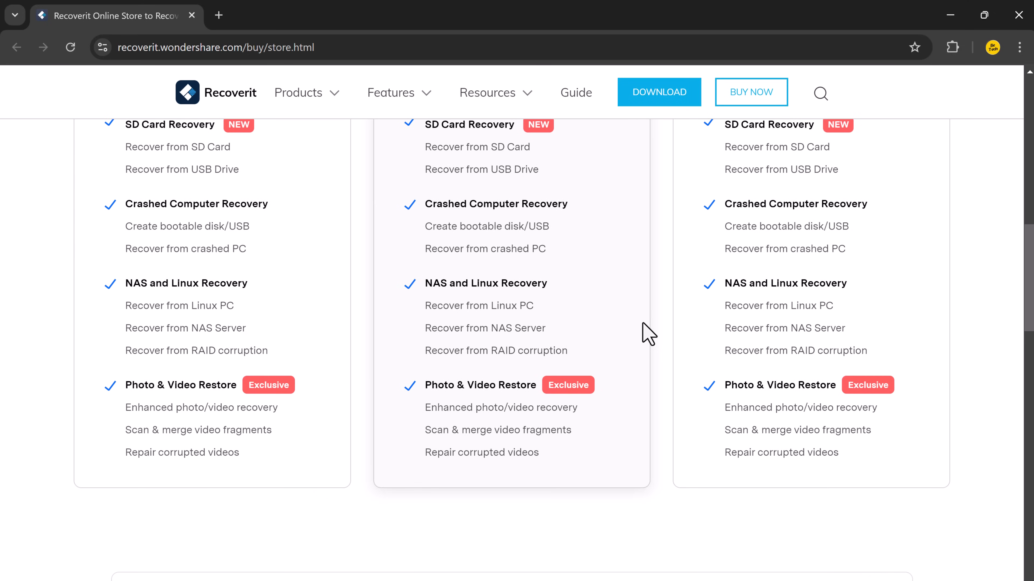